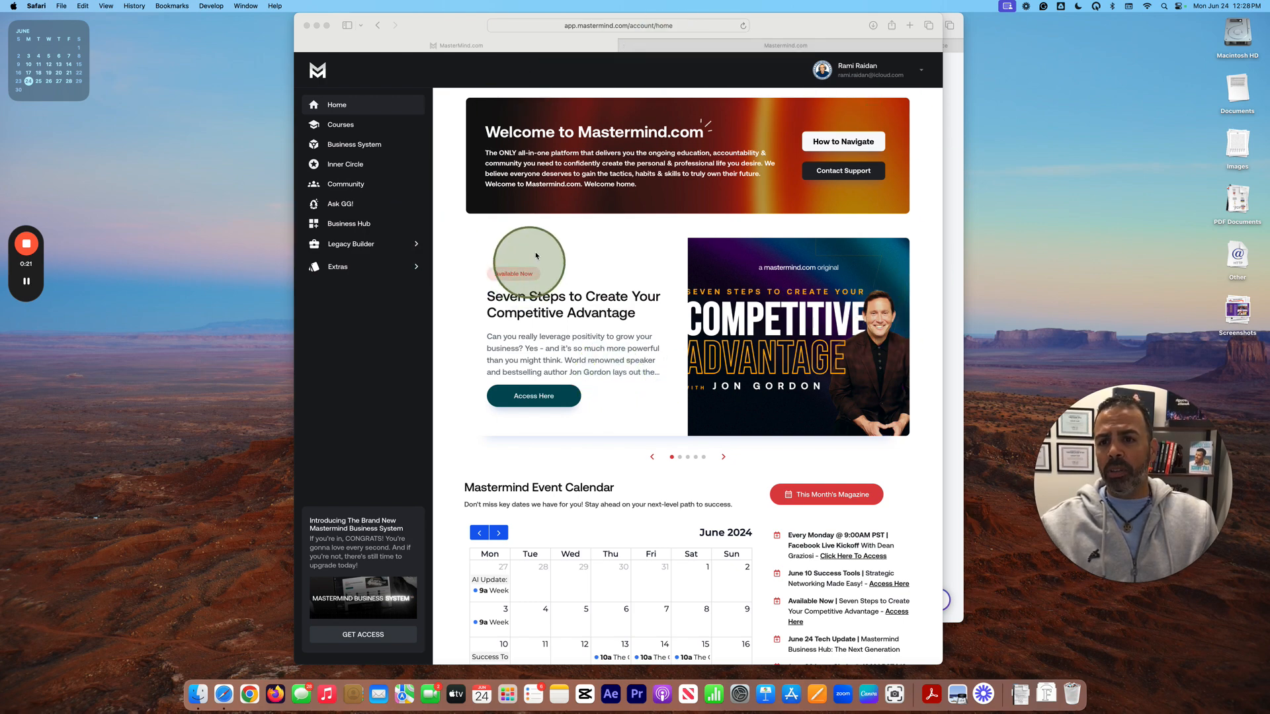
{"action": "mouse_move", "coordinate": [360, 233]}
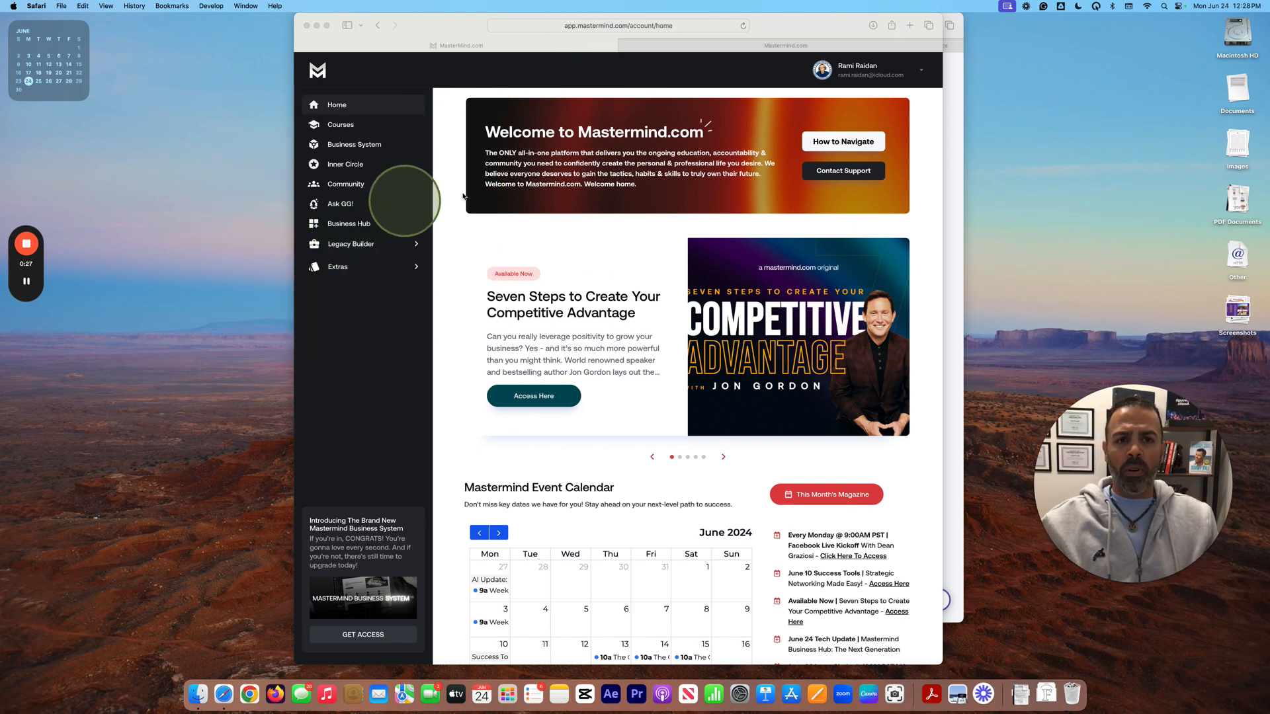
- Switch from the Mastermind home page to the Business Hub dashboard via the left sidebar
{"action": "left_click", "coordinate": [349, 224]}
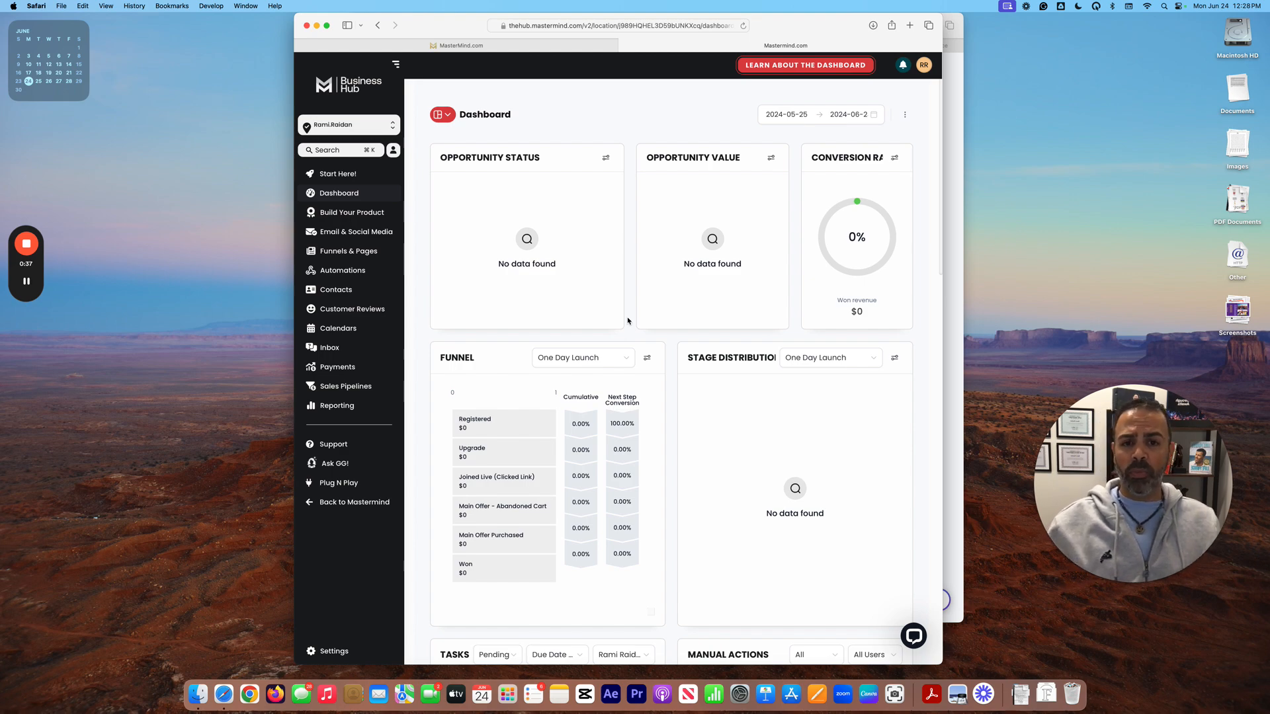
{"action": "mouse_move", "coordinate": [959, 250]}
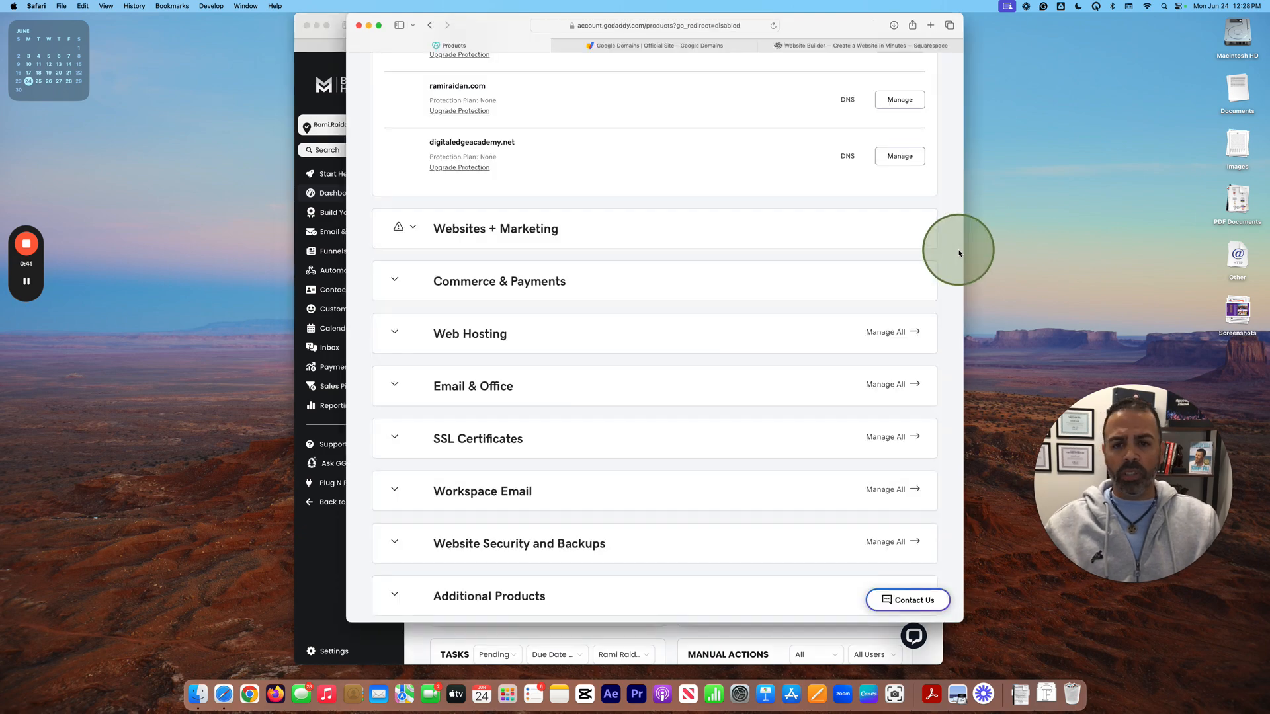
{"action": "mouse_move", "coordinate": [959, 254]}
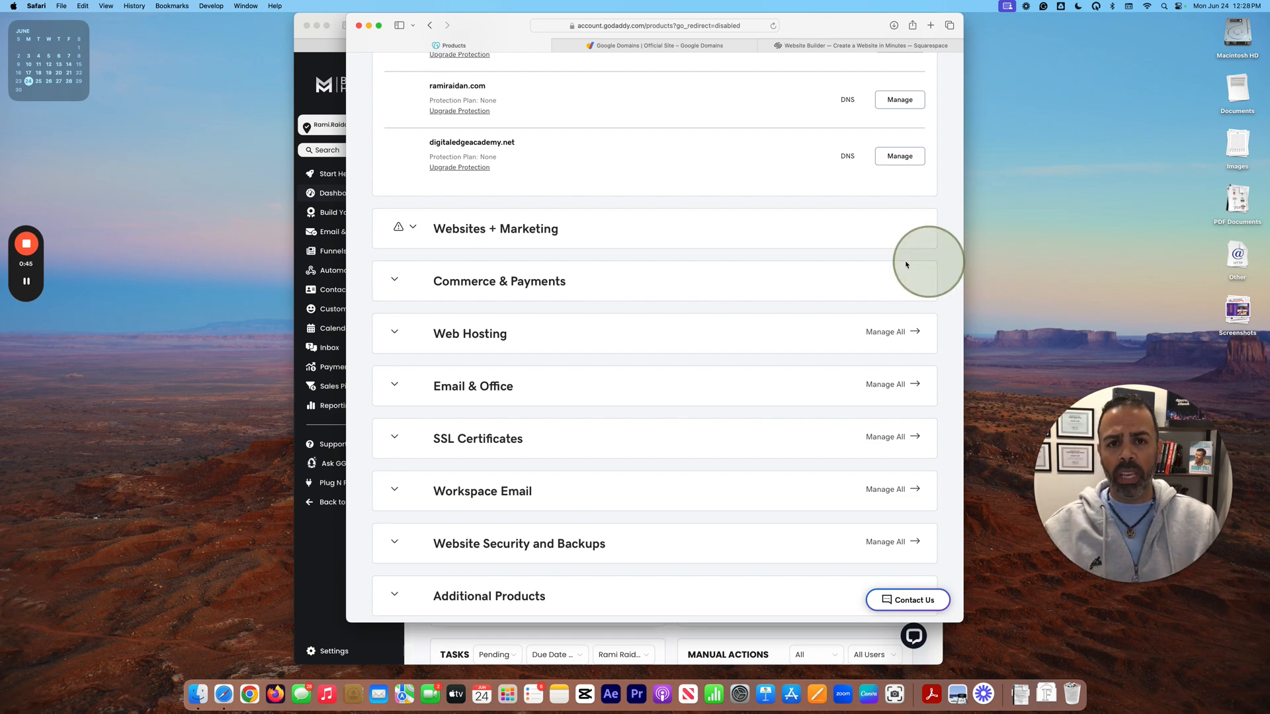
{"action": "left_click", "coordinate": [656, 45]}
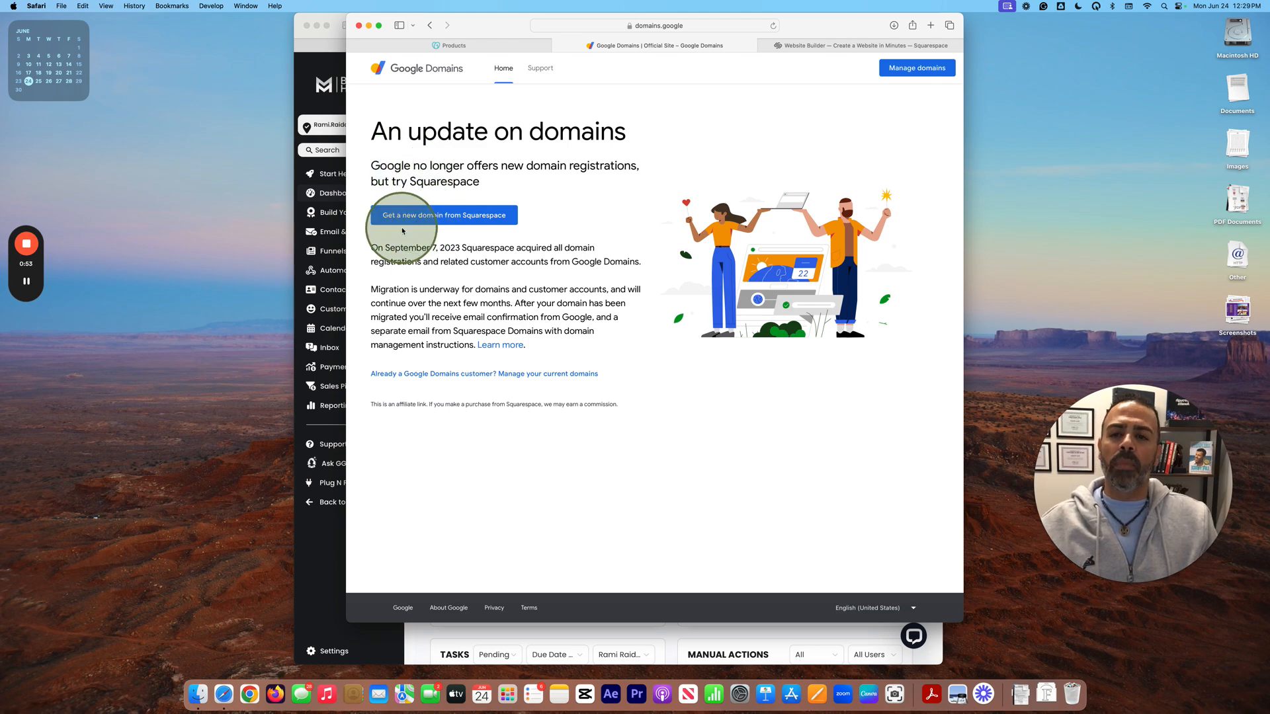
{"action": "mouse_move", "coordinate": [435, 234]}
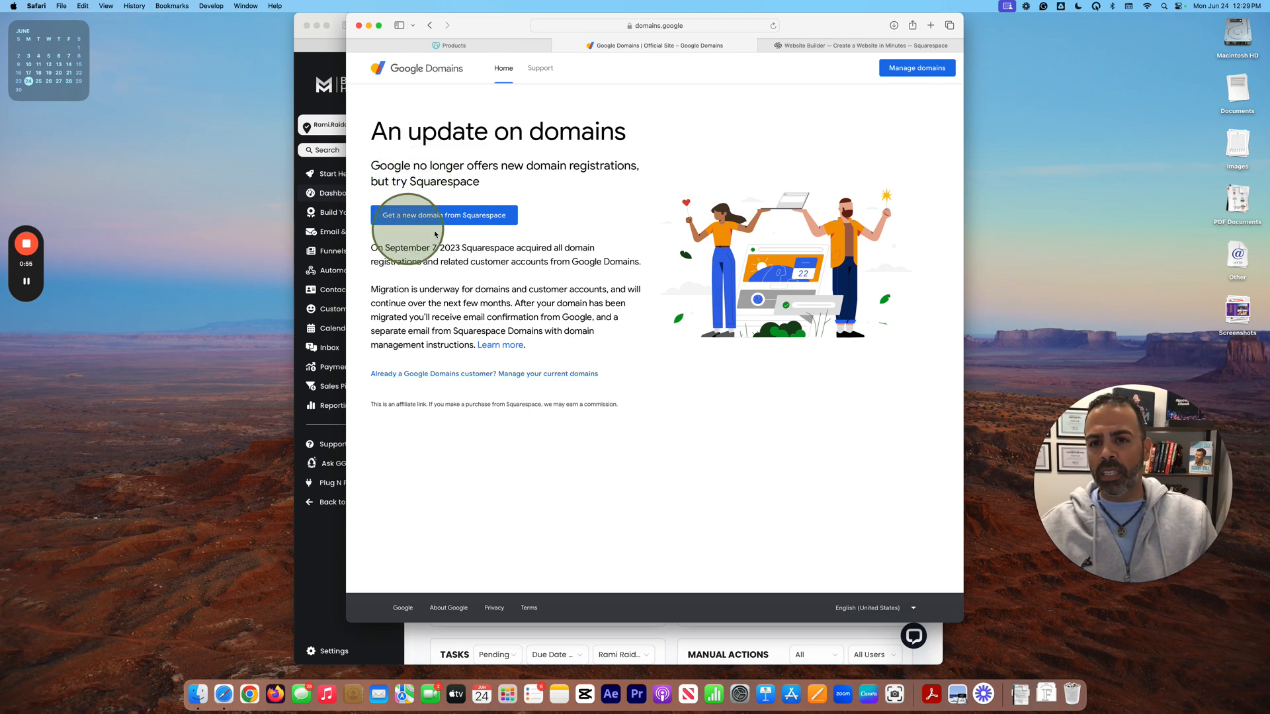
{"action": "mouse_move", "coordinate": [472, 224]}
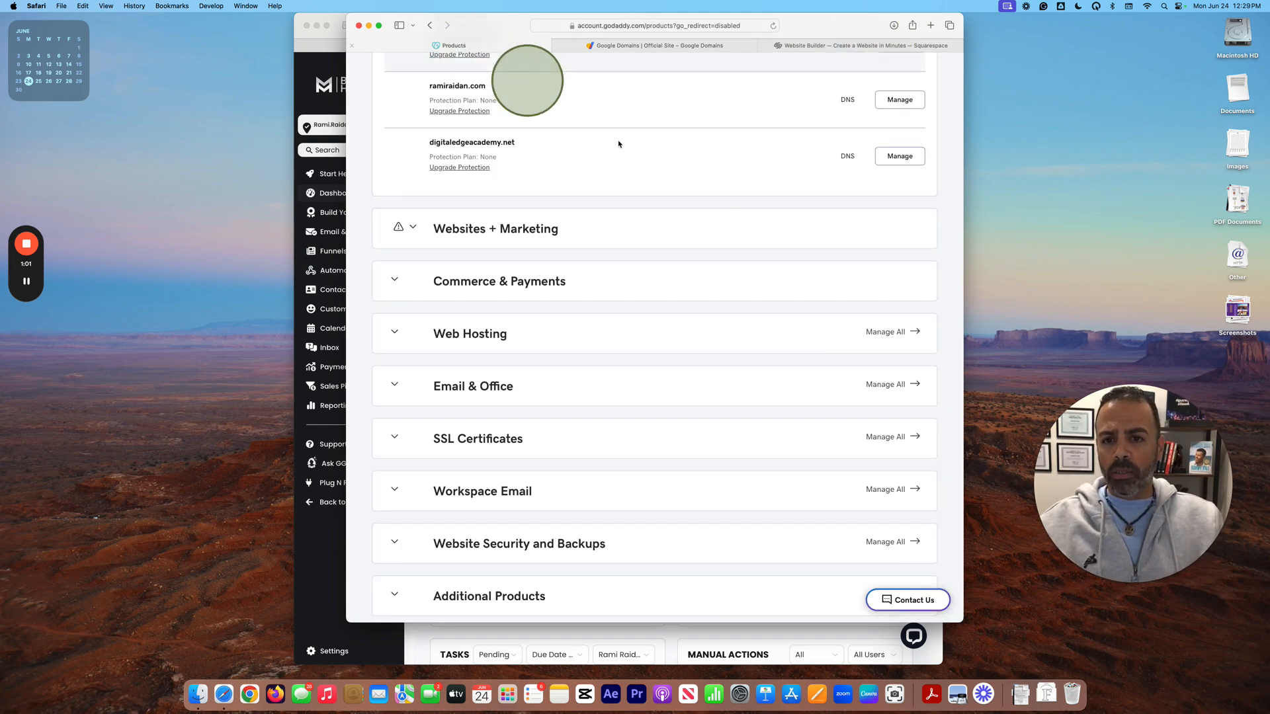
{"action": "mouse_move", "coordinate": [737, 362]}
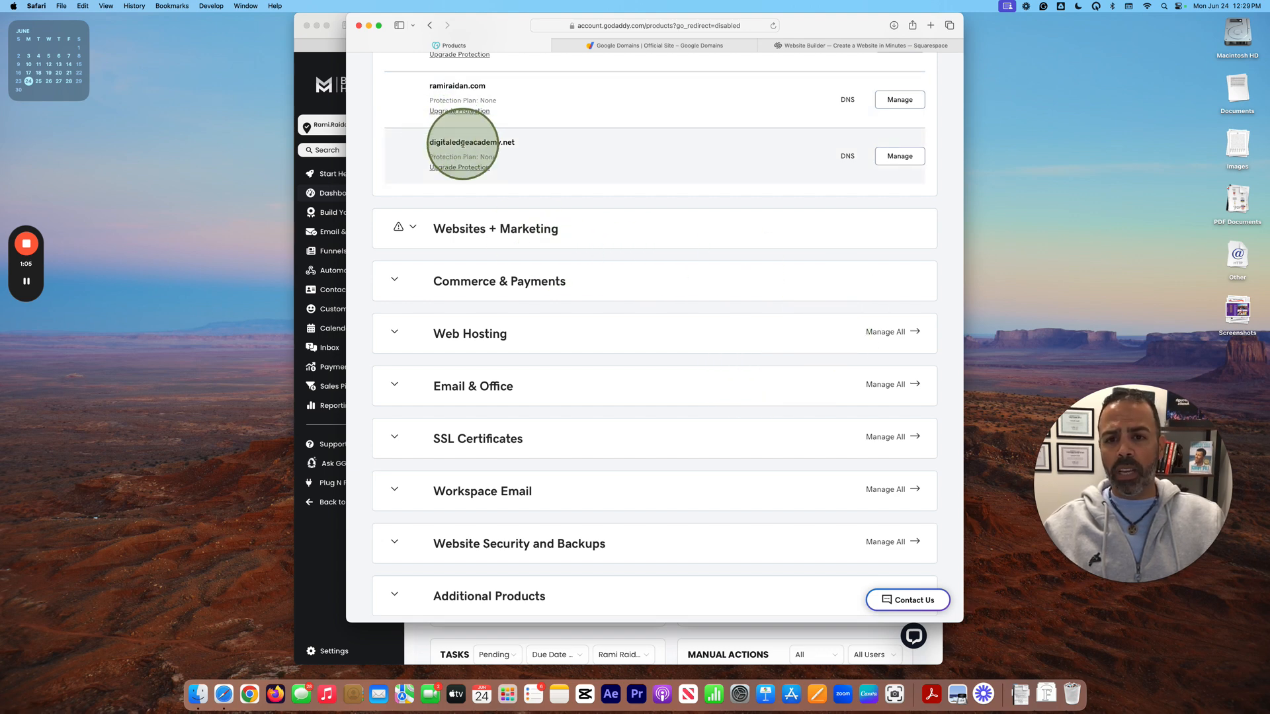
{"action": "mouse_move", "coordinate": [315, 548]}
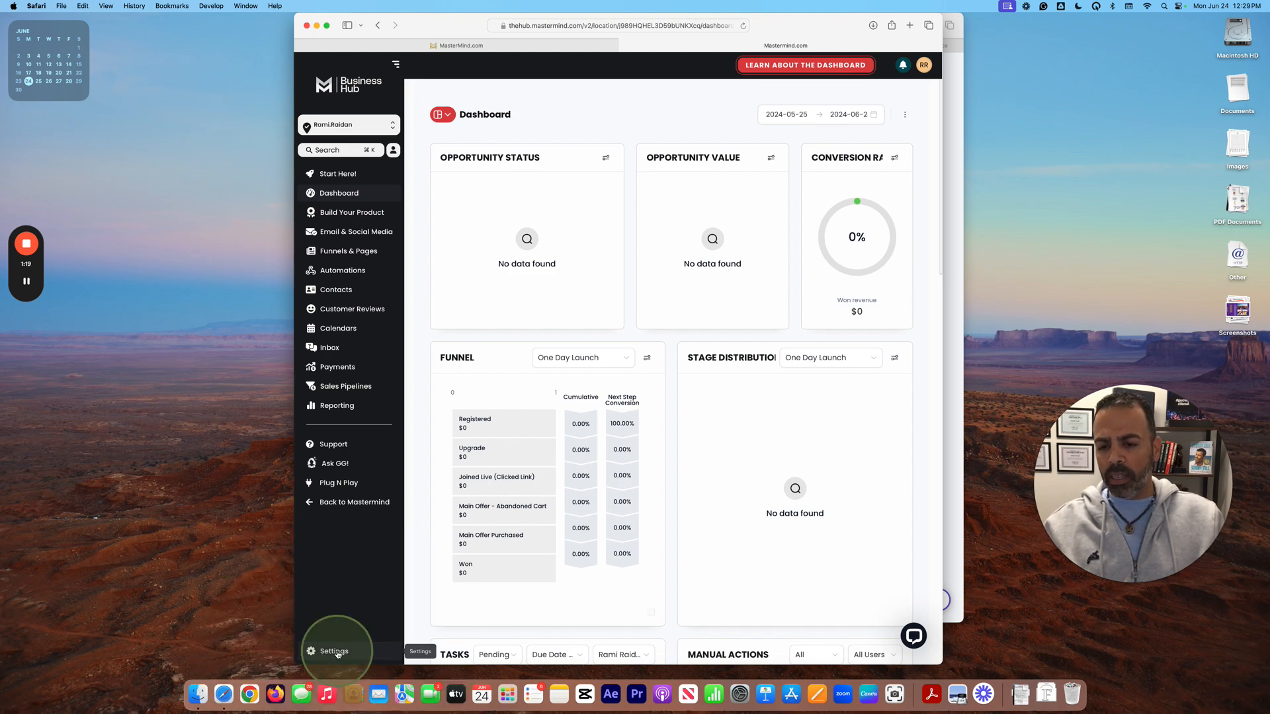
- Go to Business Profile Settings from the bottom of the Business Hub sidebar
{"action": "left_click", "coordinate": [333, 651]}
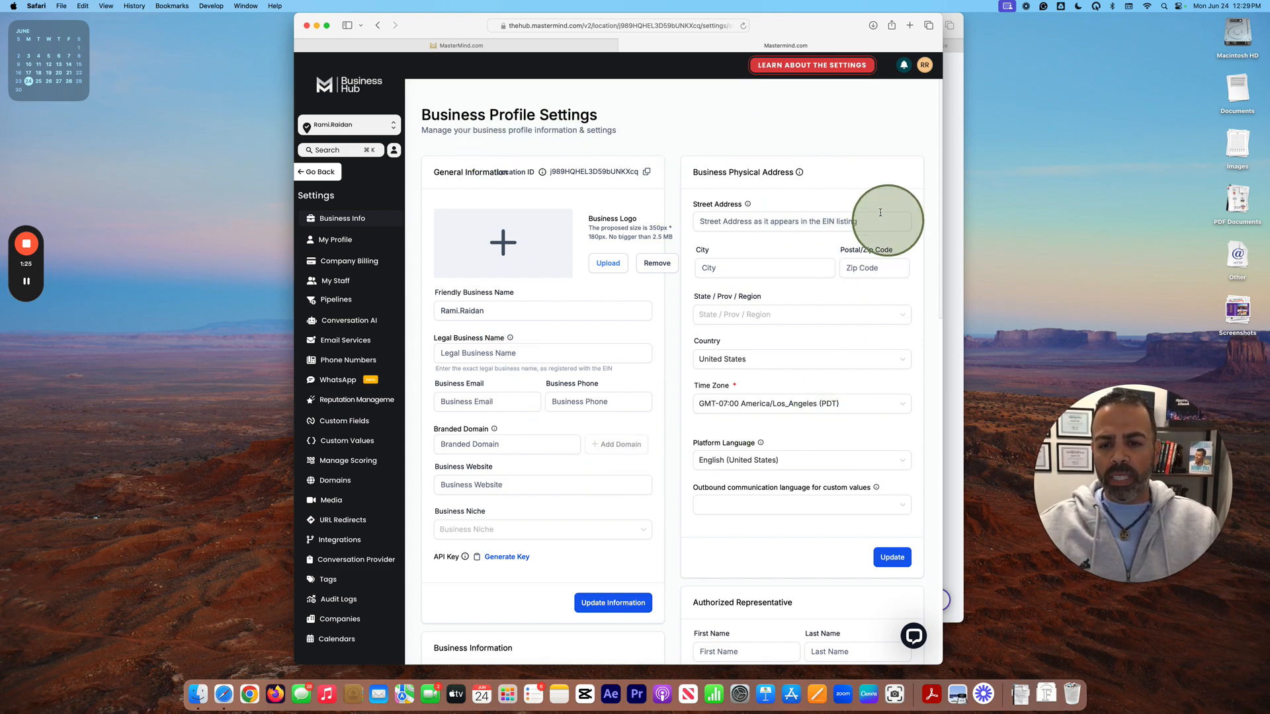
{"action": "mouse_move", "coordinate": [792, 315]}
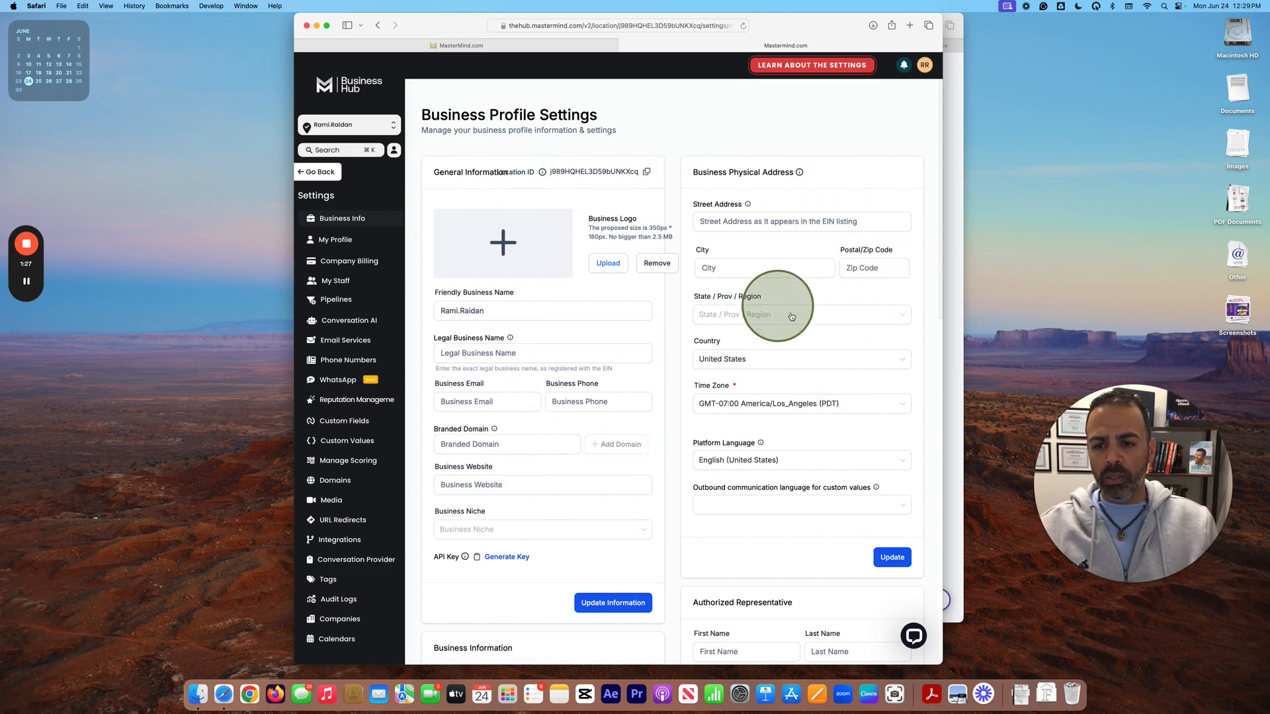
{"action": "mouse_move", "coordinate": [652, 471]}
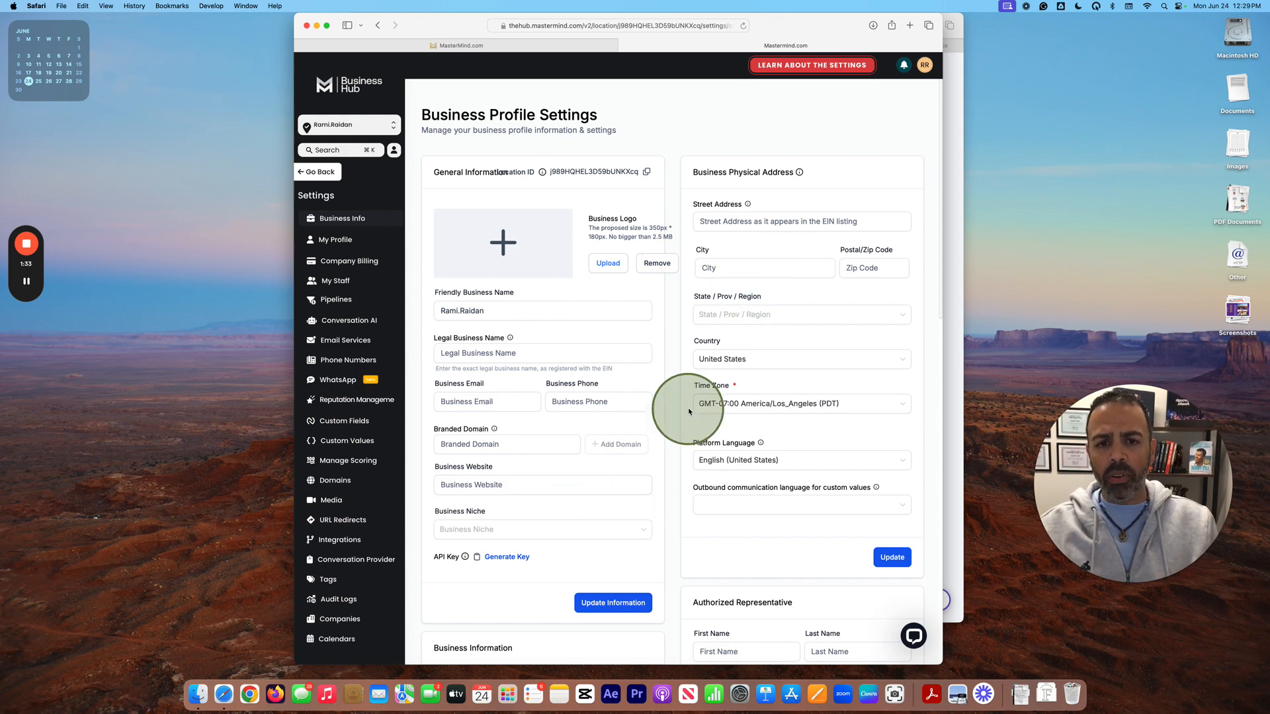
{"action": "mouse_move", "coordinate": [682, 329]}
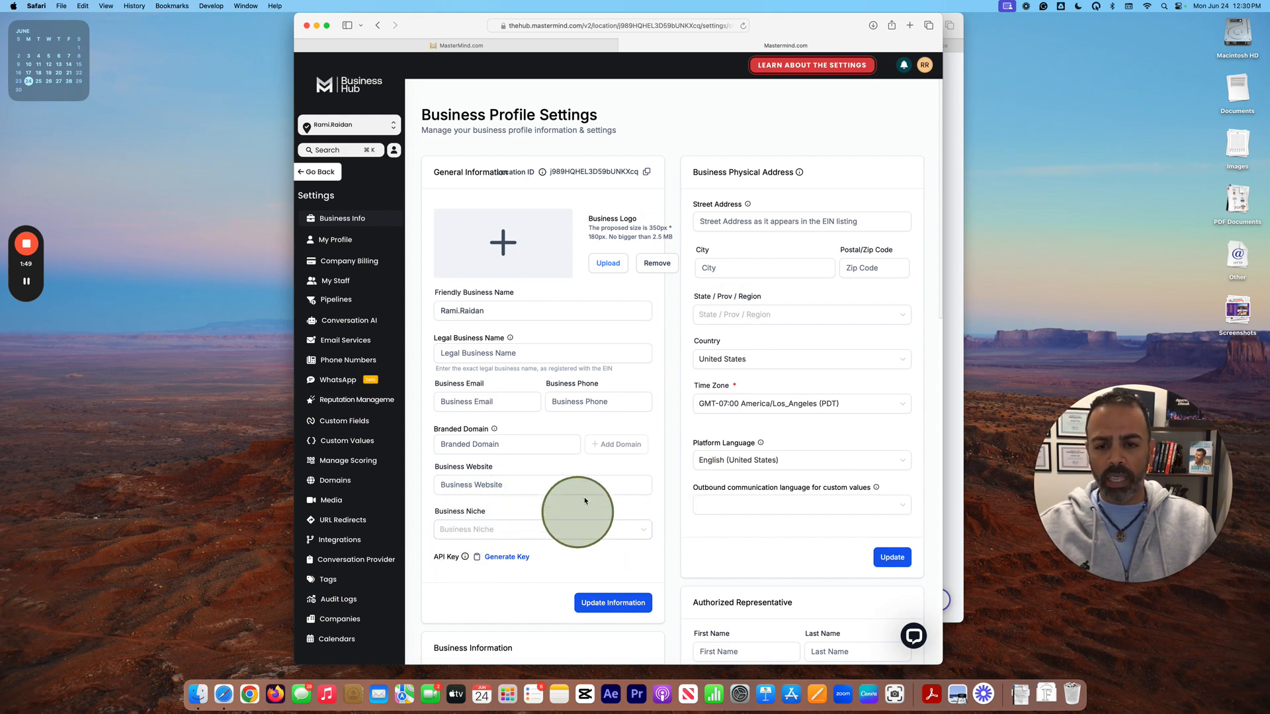
{"action": "mouse_move", "coordinate": [335, 478]}
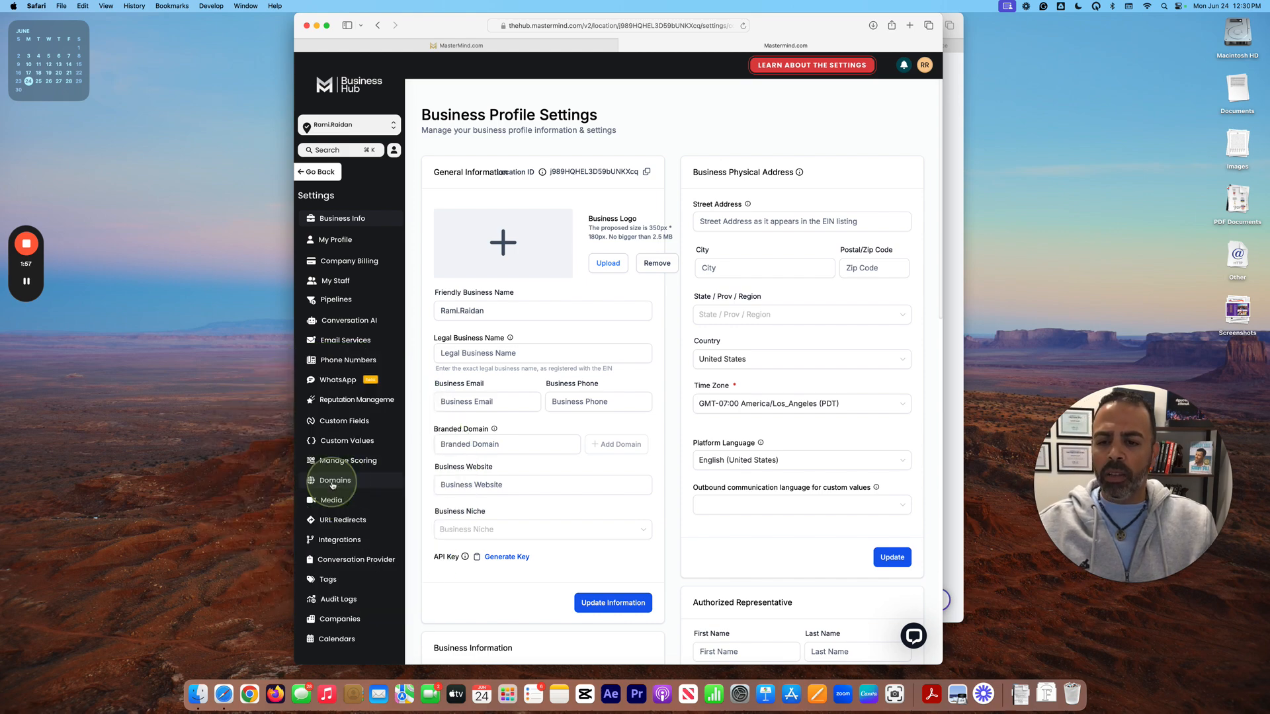
- Show the Domains settings page, which reports no domains found yet
{"action": "left_click", "coordinate": [335, 481]}
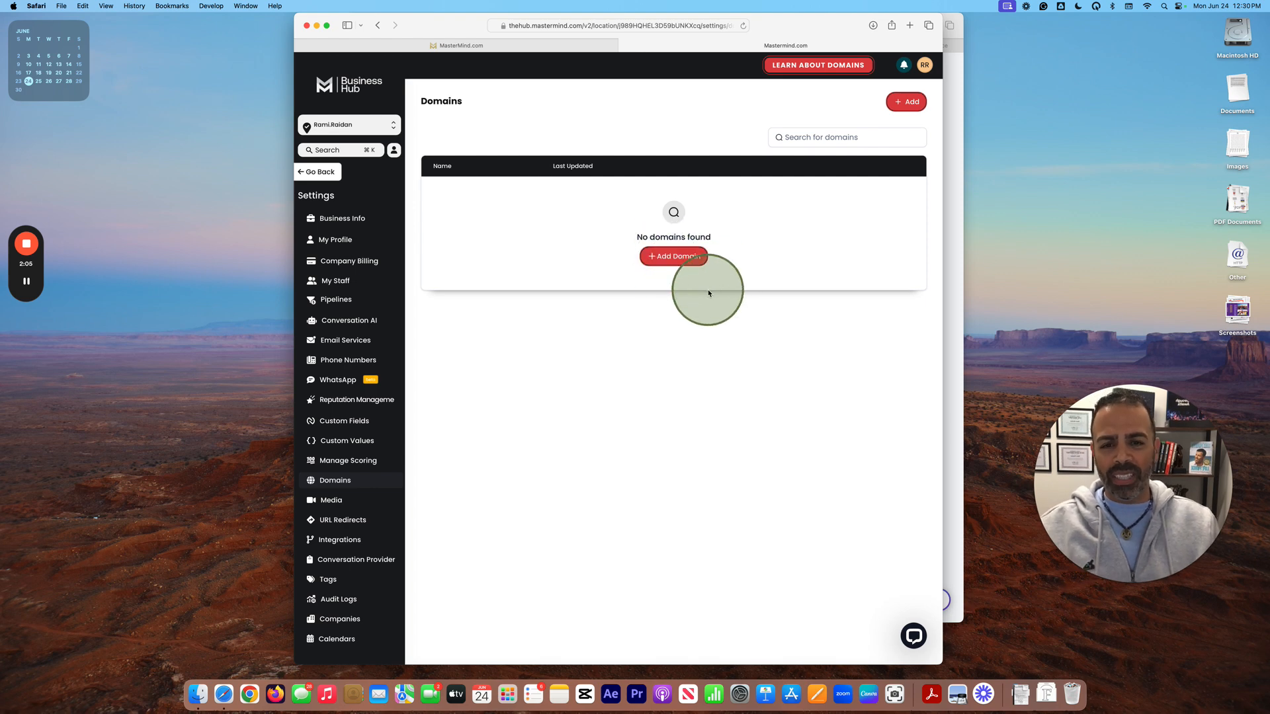
{"action": "mouse_move", "coordinate": [708, 293]}
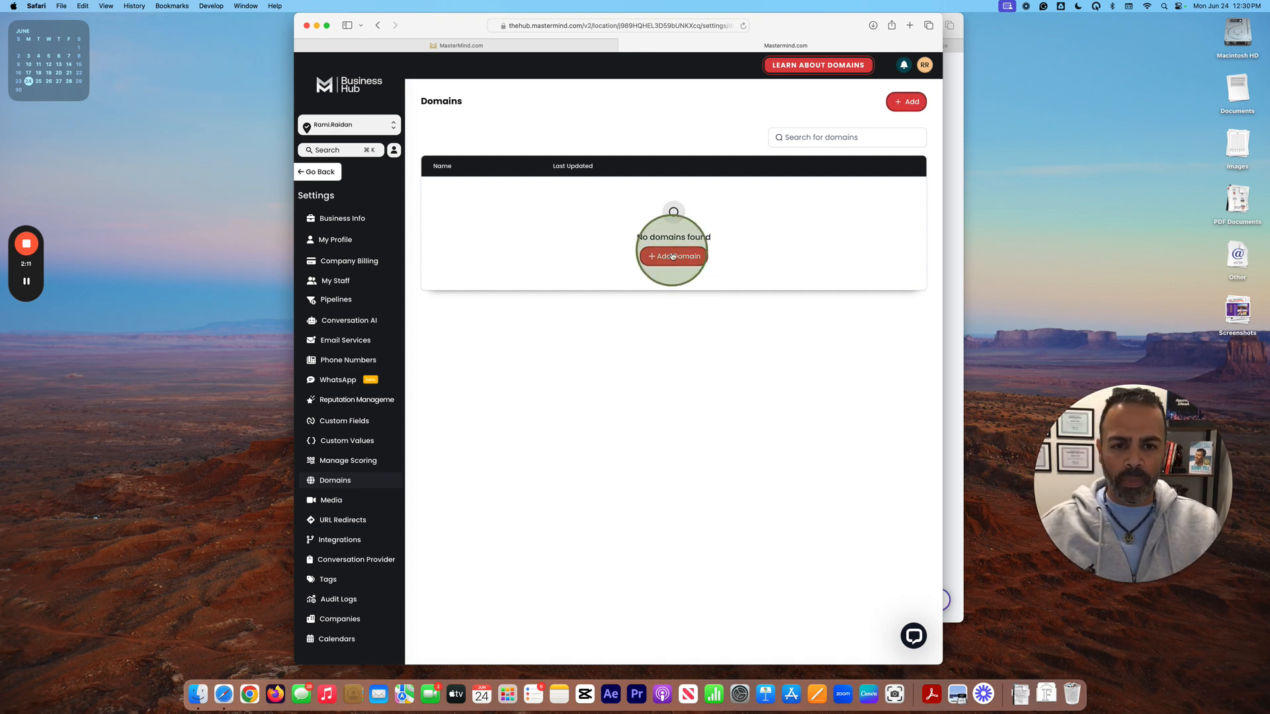
- Start Add Domain to bring up the empty domain connection form
{"action": "left_click", "coordinate": [673, 255]}
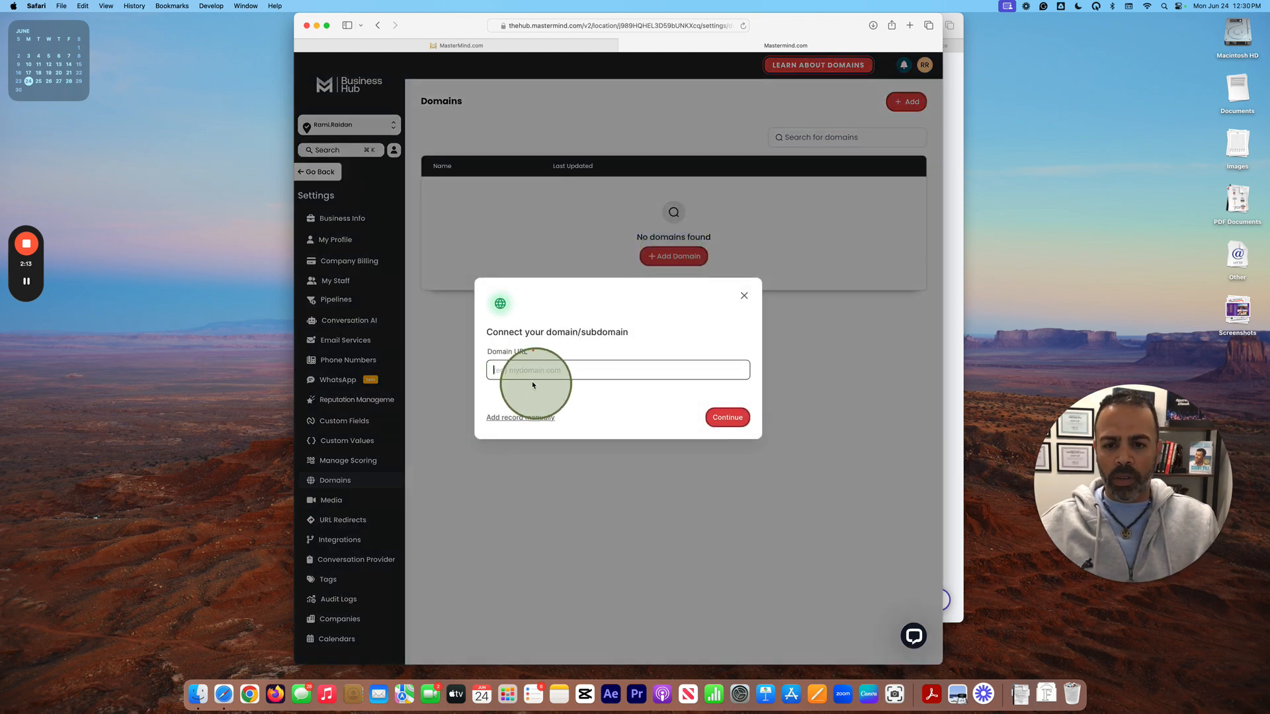
{"action": "mouse_move", "coordinate": [949, 131]}
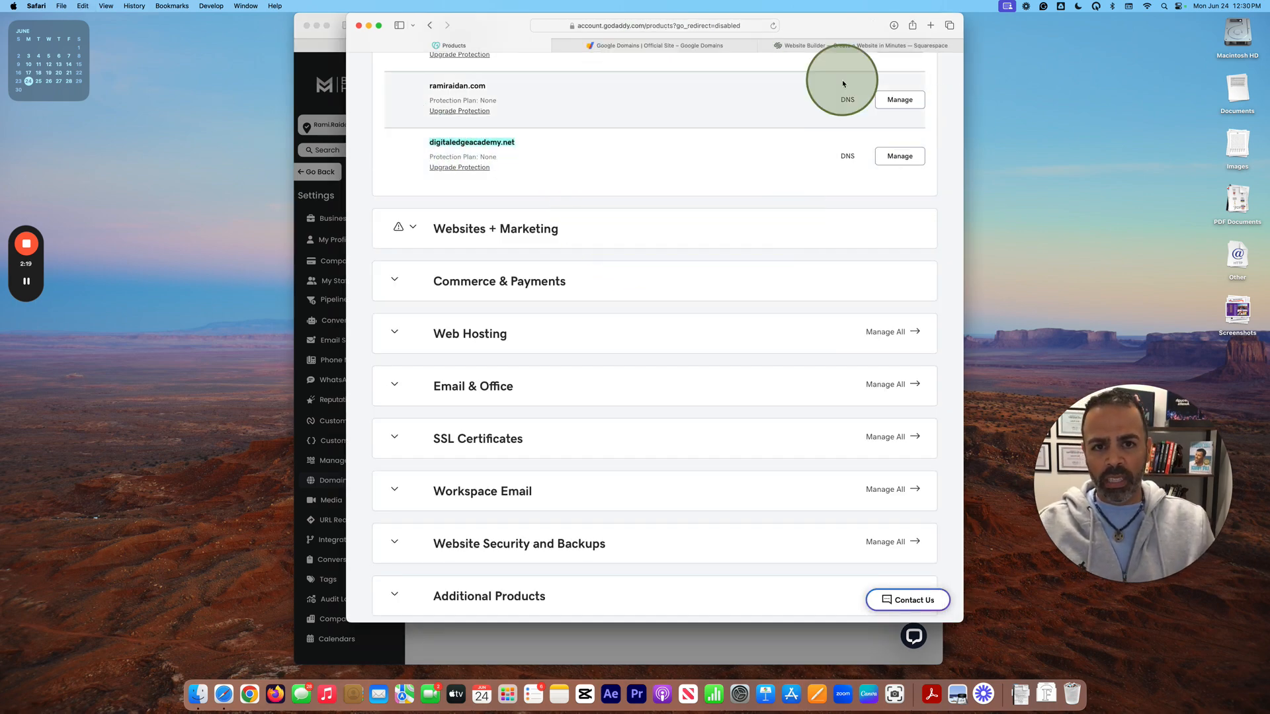
{"action": "mouse_move", "coordinate": [324, 60]}
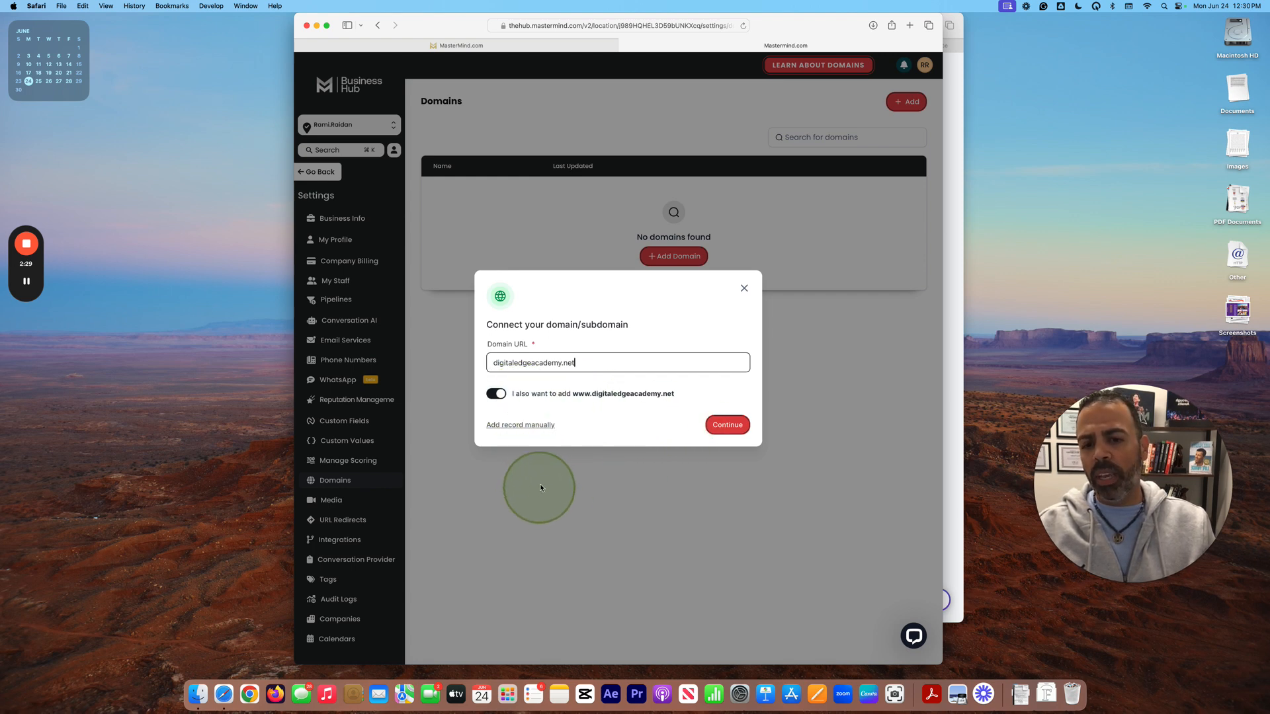
{"action": "mouse_move", "coordinate": [588, 402]}
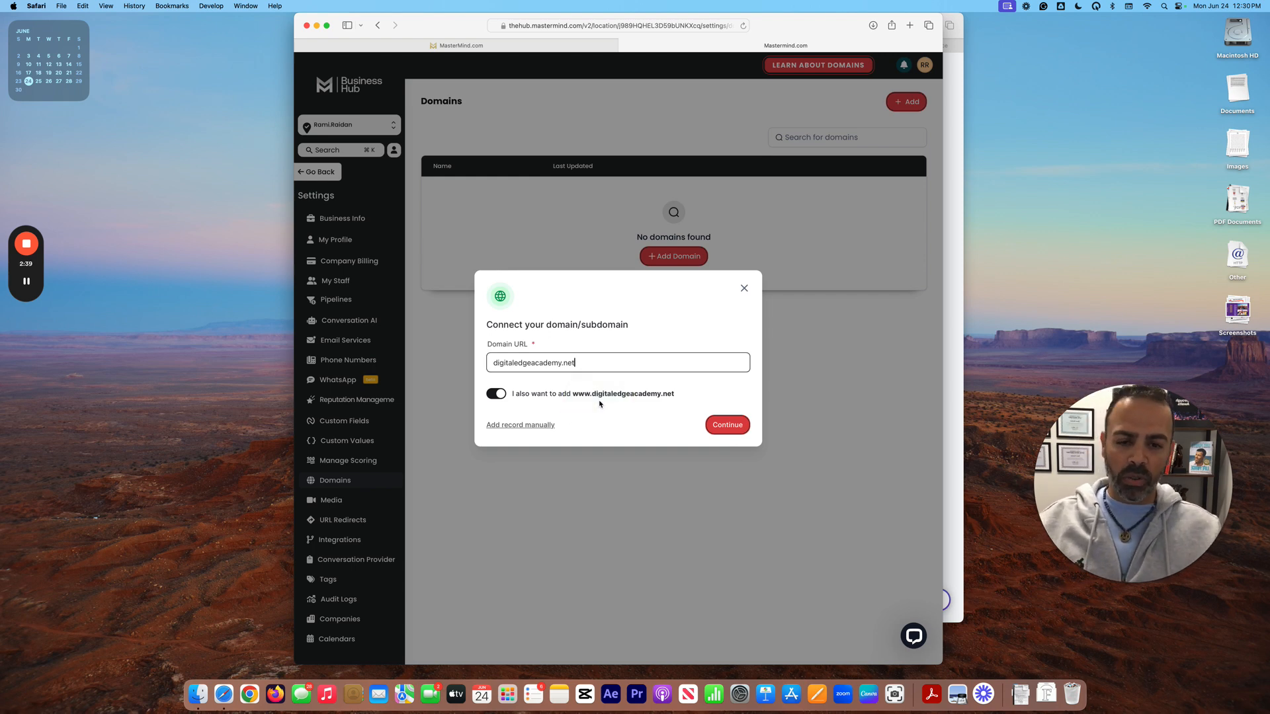
- Continue with digitaledgeacademy.net so GoDaddy is detected as the domain provider
{"action": "left_click", "coordinate": [726, 425]}
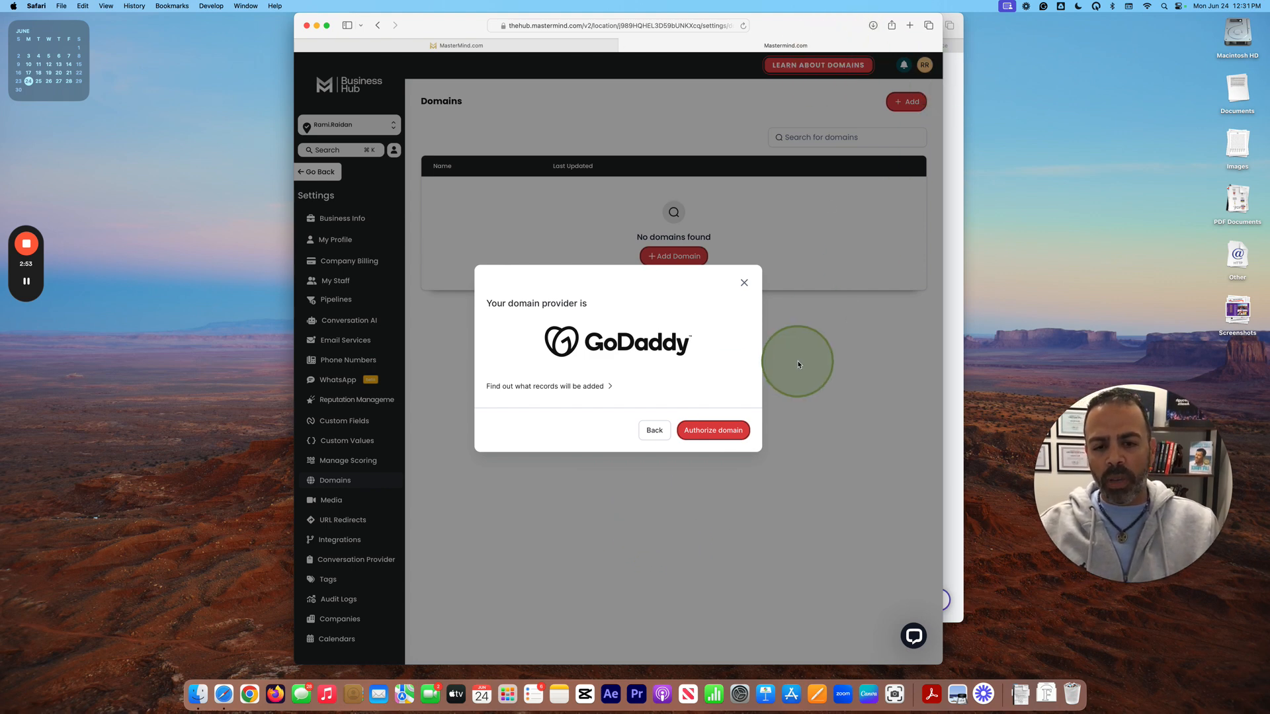
{"action": "mouse_move", "coordinate": [617, 352]}
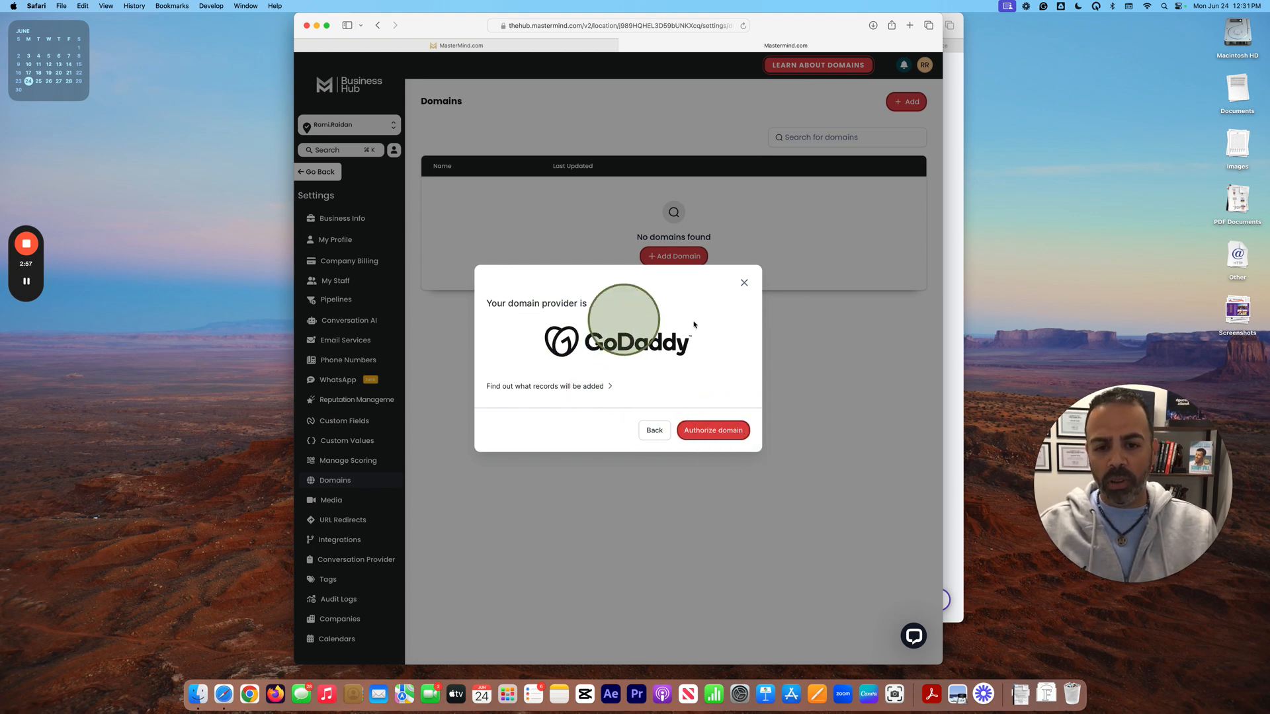
{"action": "mouse_move", "coordinate": [712, 430]}
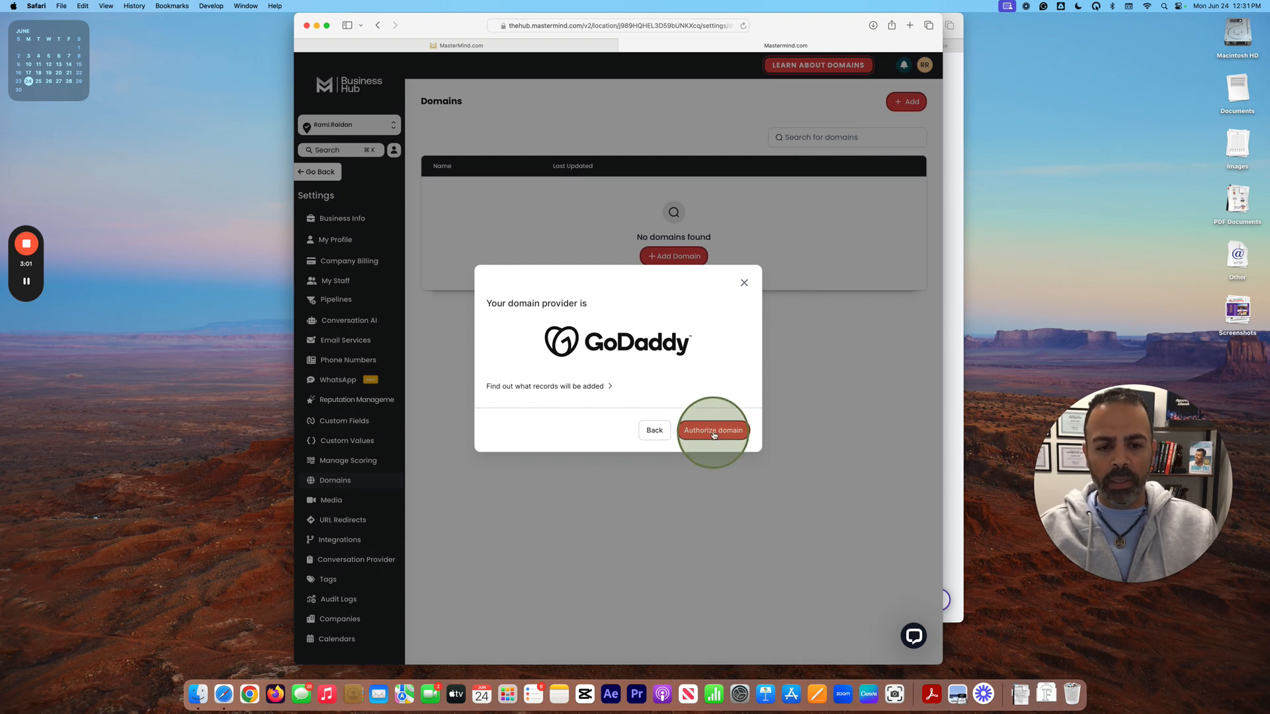
- Authorize with GoDaddy and approve the DNS changes connecting digitaledgeacademy.net to LeadConnector
{"action": "left_click", "coordinate": [713, 430]}
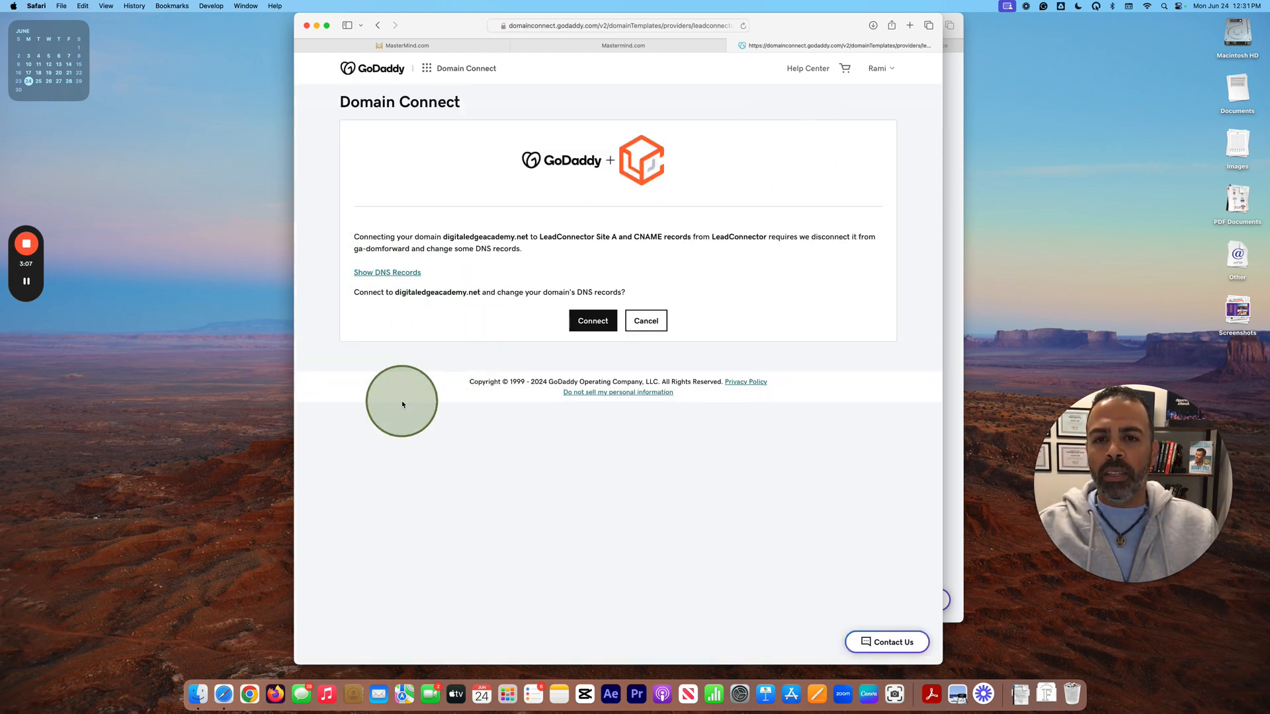
{"action": "mouse_move", "coordinate": [468, 304]}
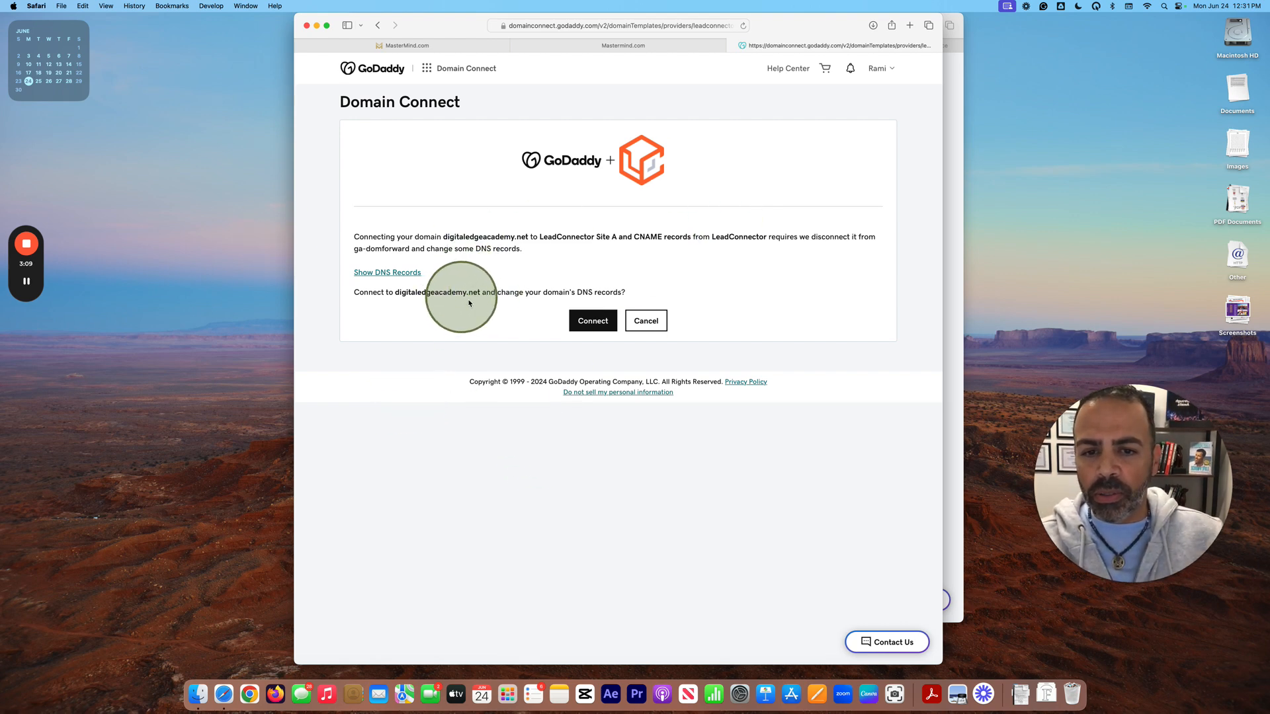
{"action": "mouse_move", "coordinate": [591, 400]}
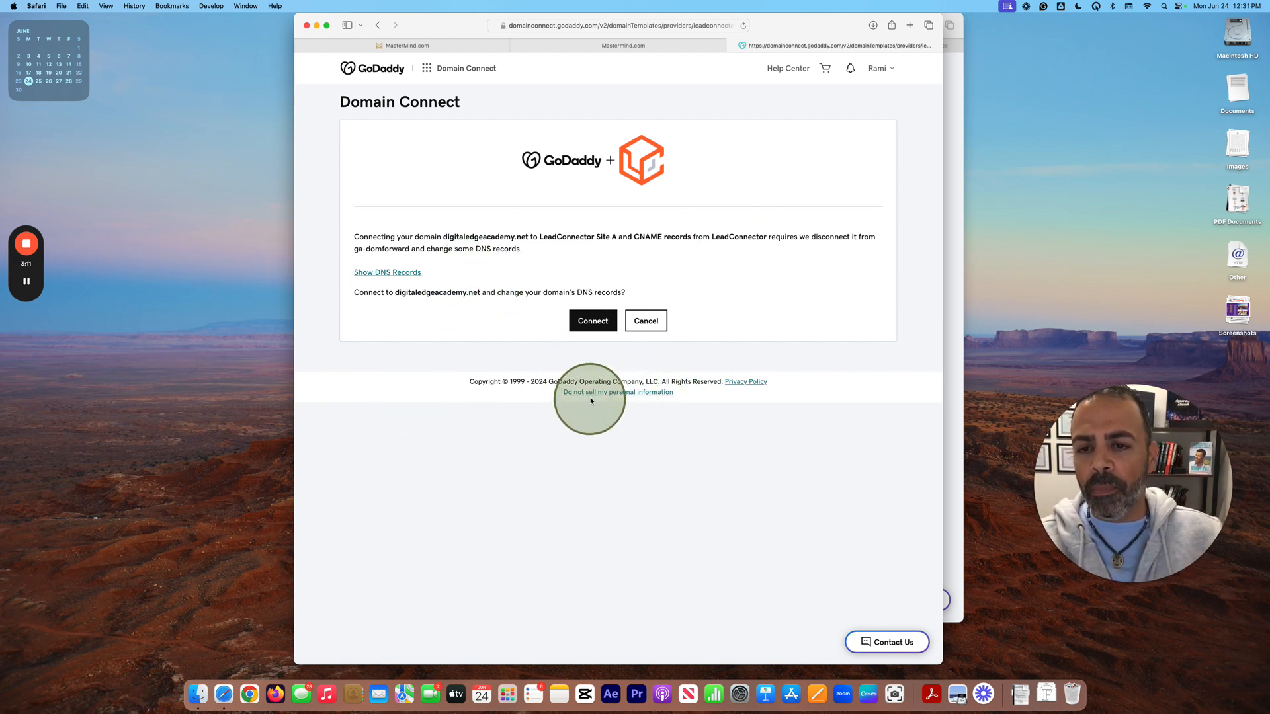
{"action": "mouse_move", "coordinate": [379, 316]}
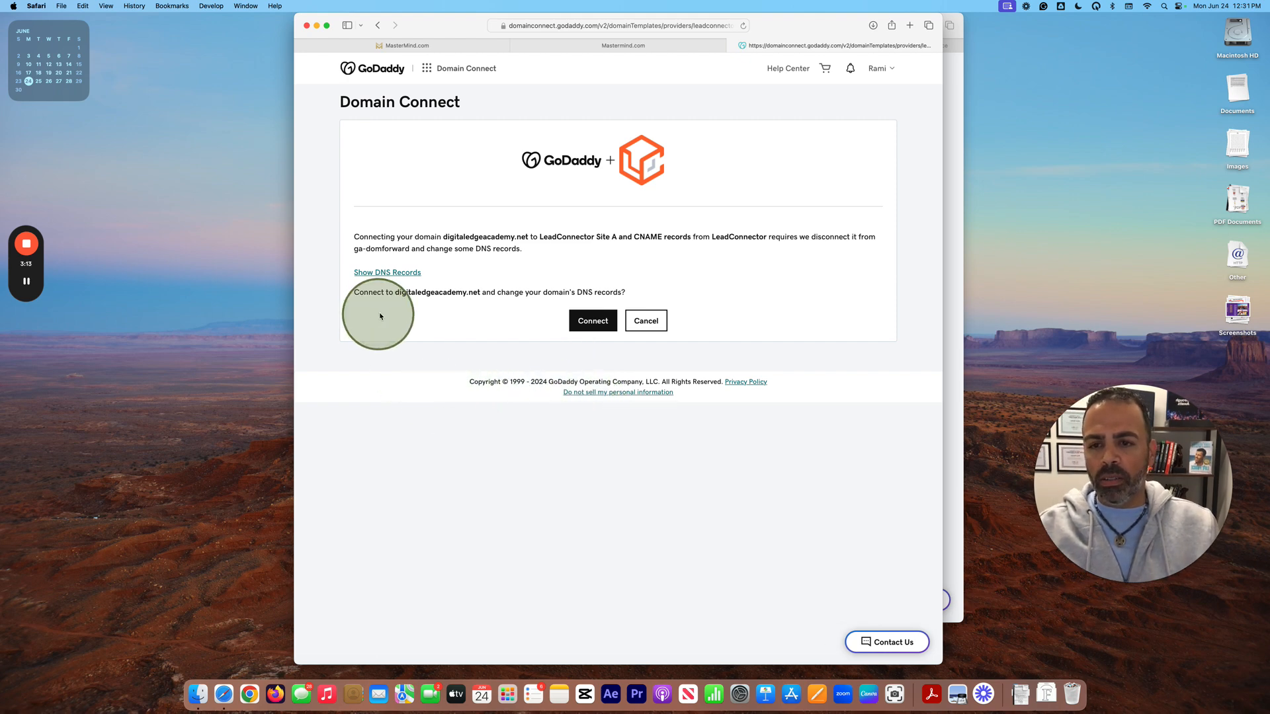
{"action": "mouse_move", "coordinate": [492, 298]}
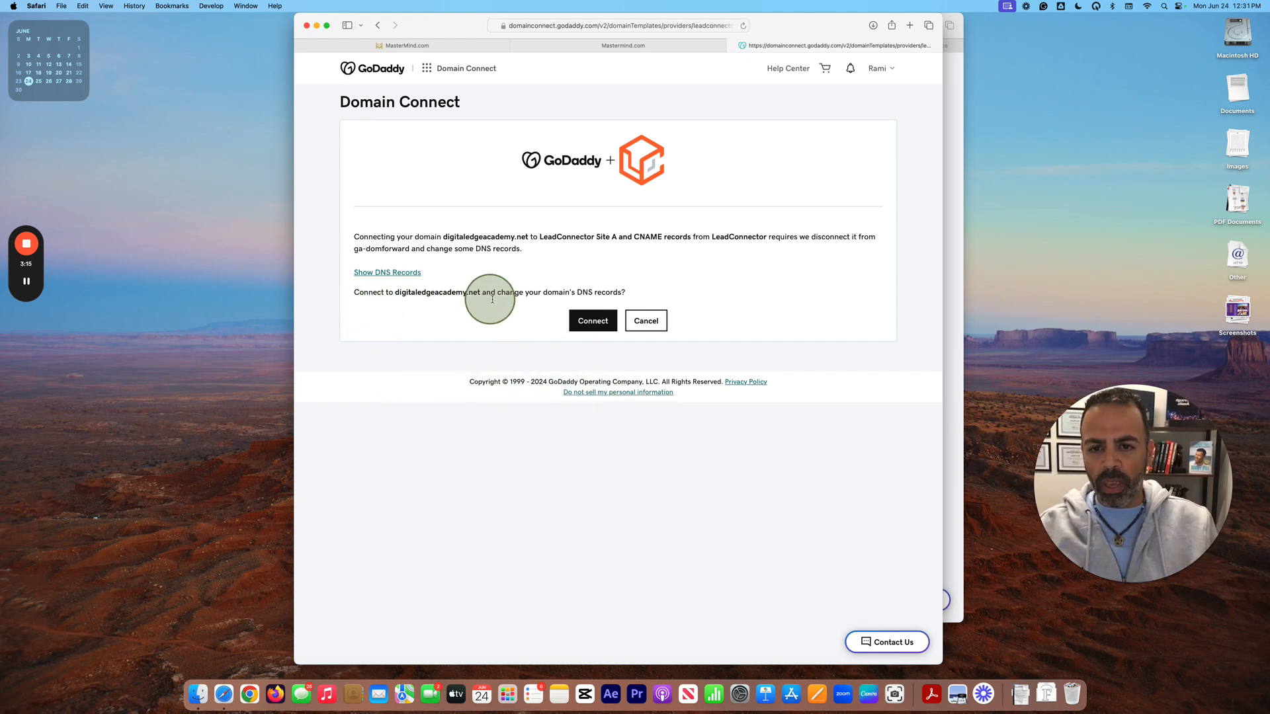
{"action": "mouse_move", "coordinate": [623, 320]}
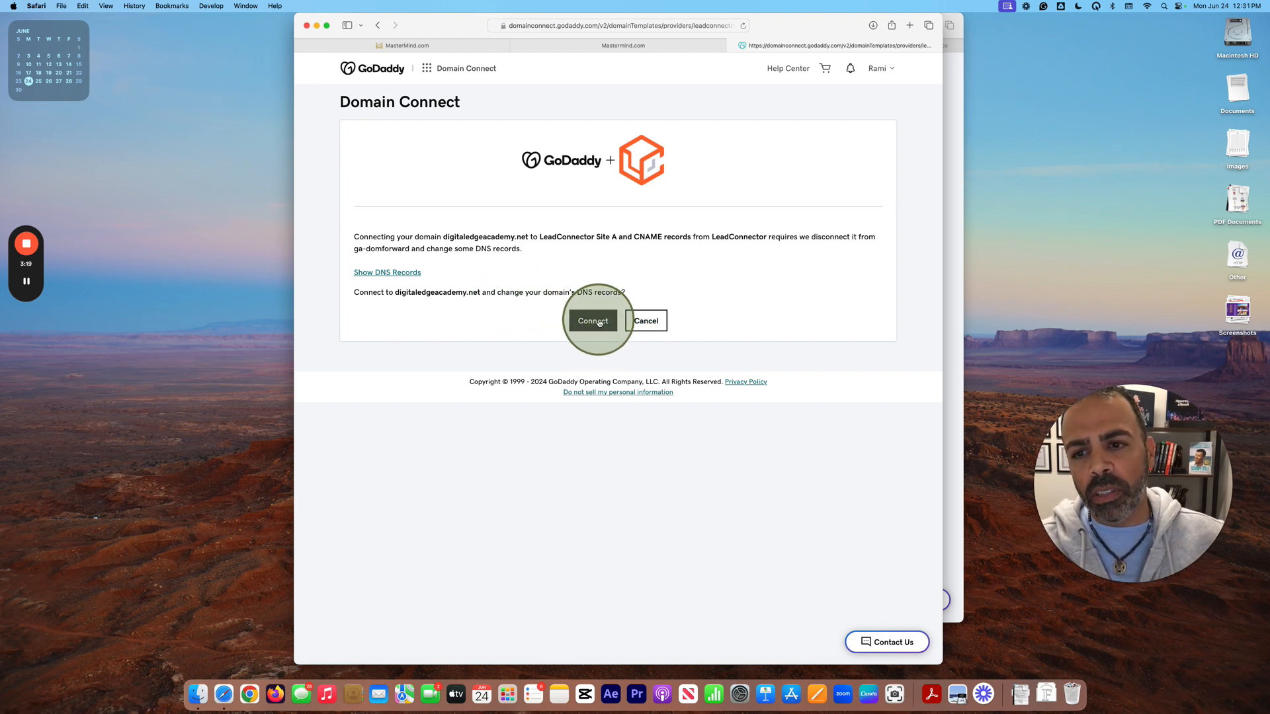
{"action": "left_click", "coordinate": [593, 320]}
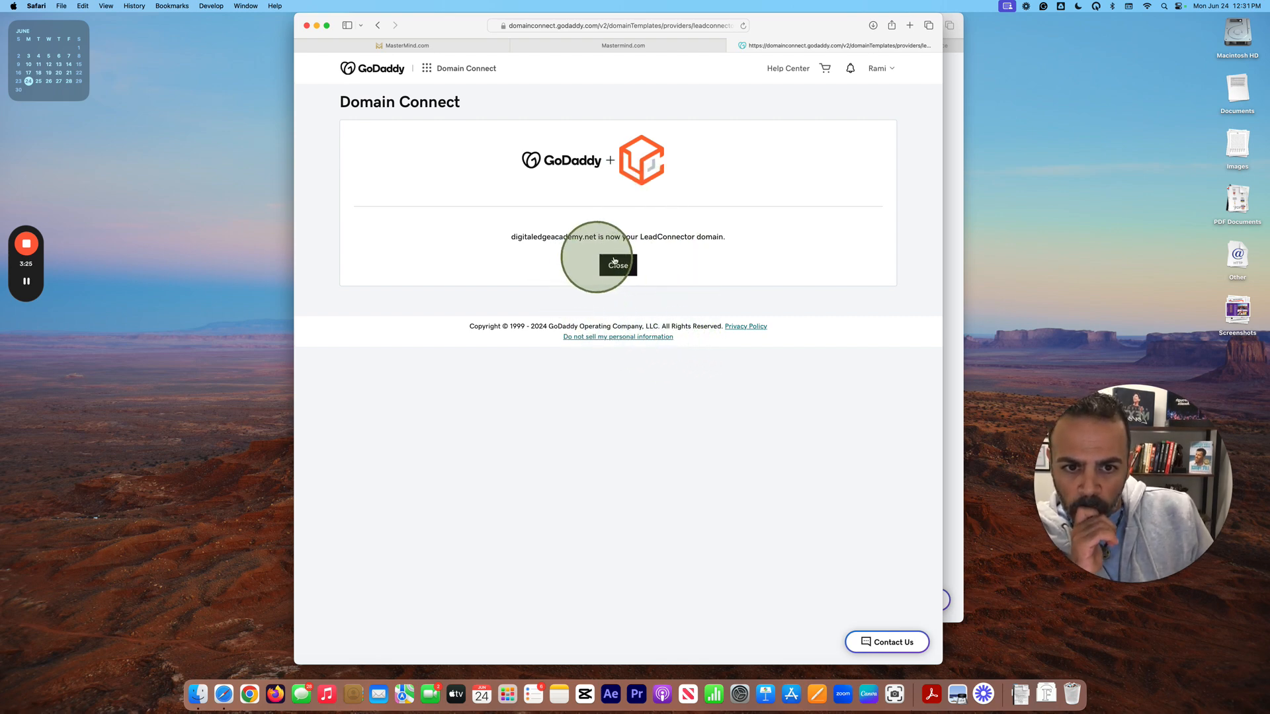
{"action": "mouse_move", "coordinate": [698, 251]}
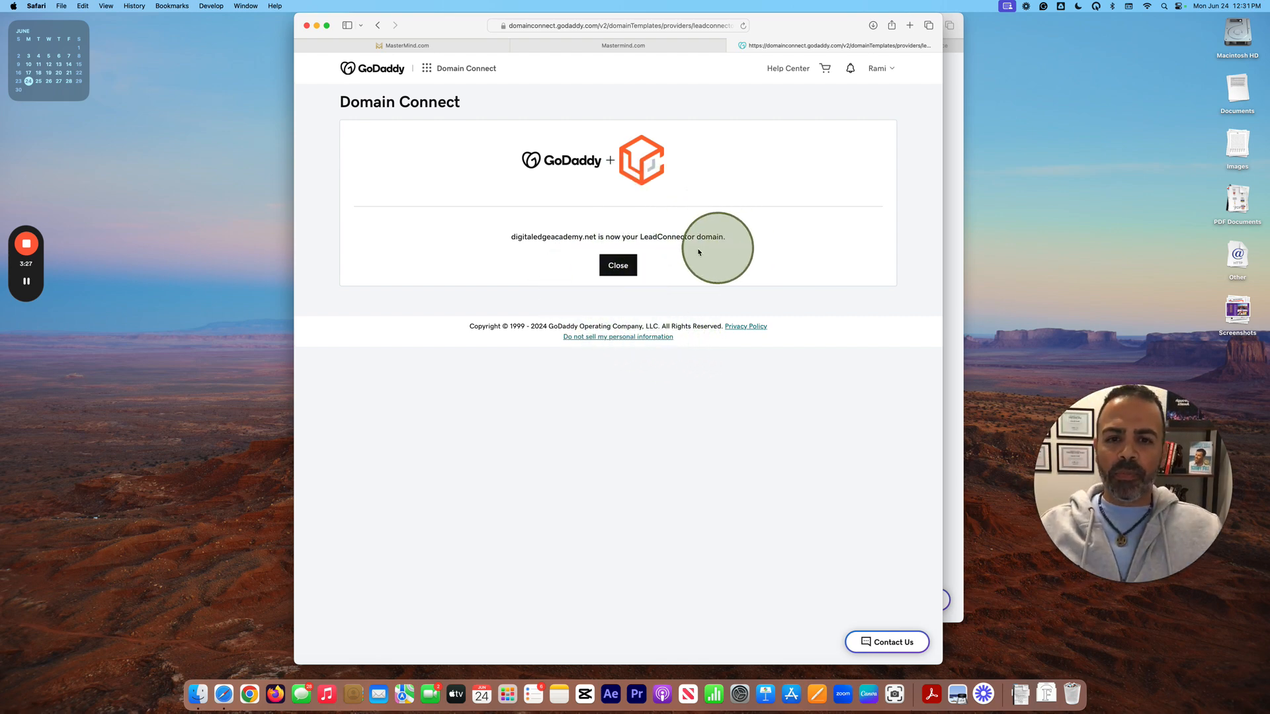
{"action": "mouse_move", "coordinate": [761, 258]}
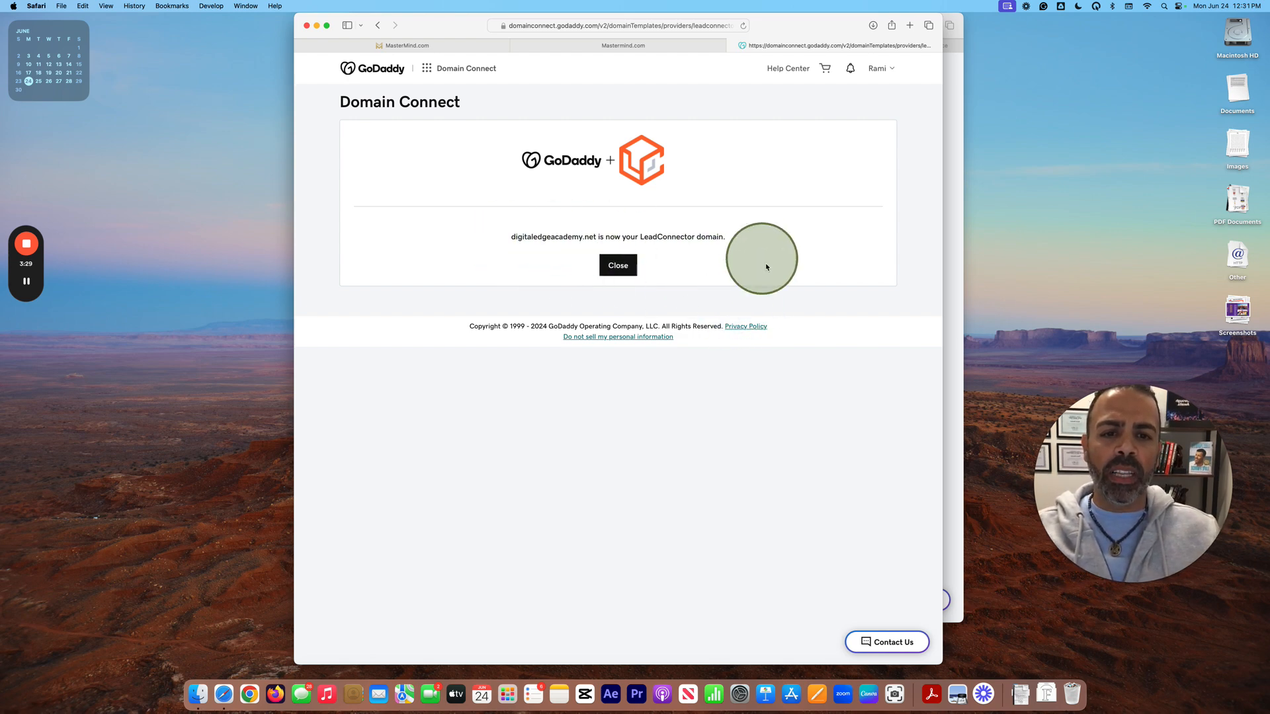
{"action": "mouse_move", "coordinate": [648, 236]}
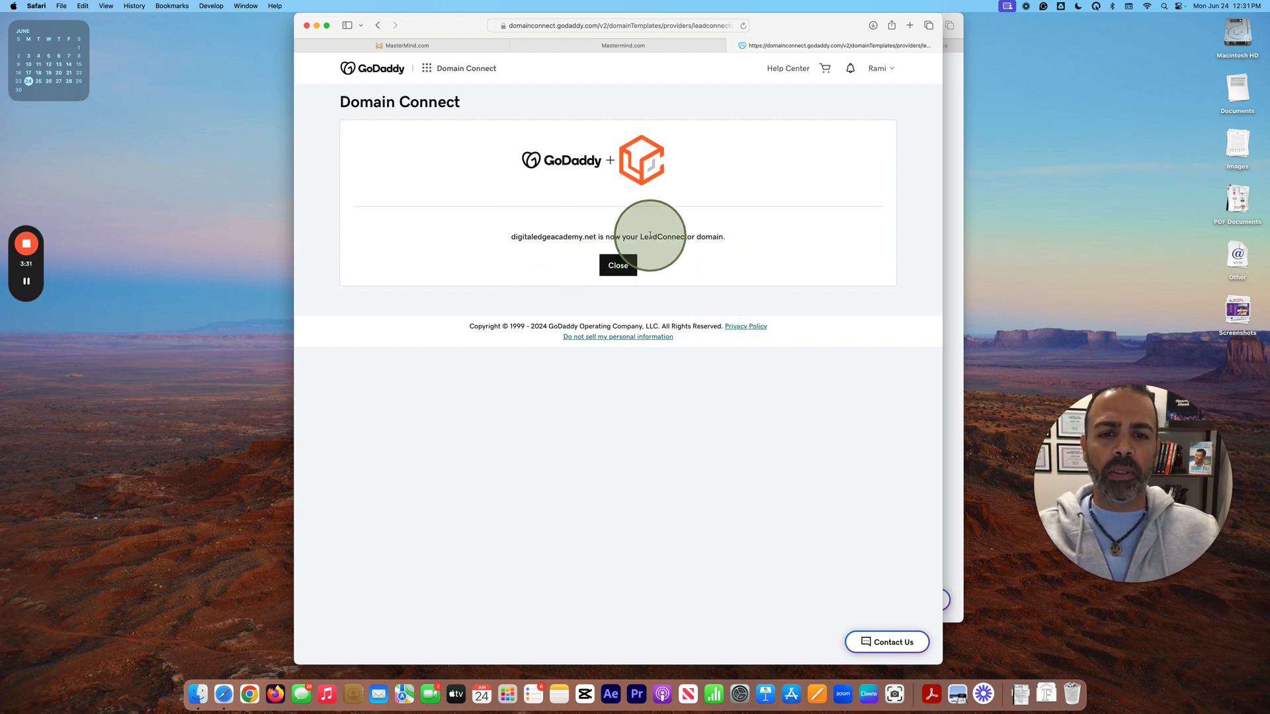
- Dismiss the GoDaddy confirmation and return to Business Hub while authorization runs
{"action": "left_click", "coordinate": [617, 265]}
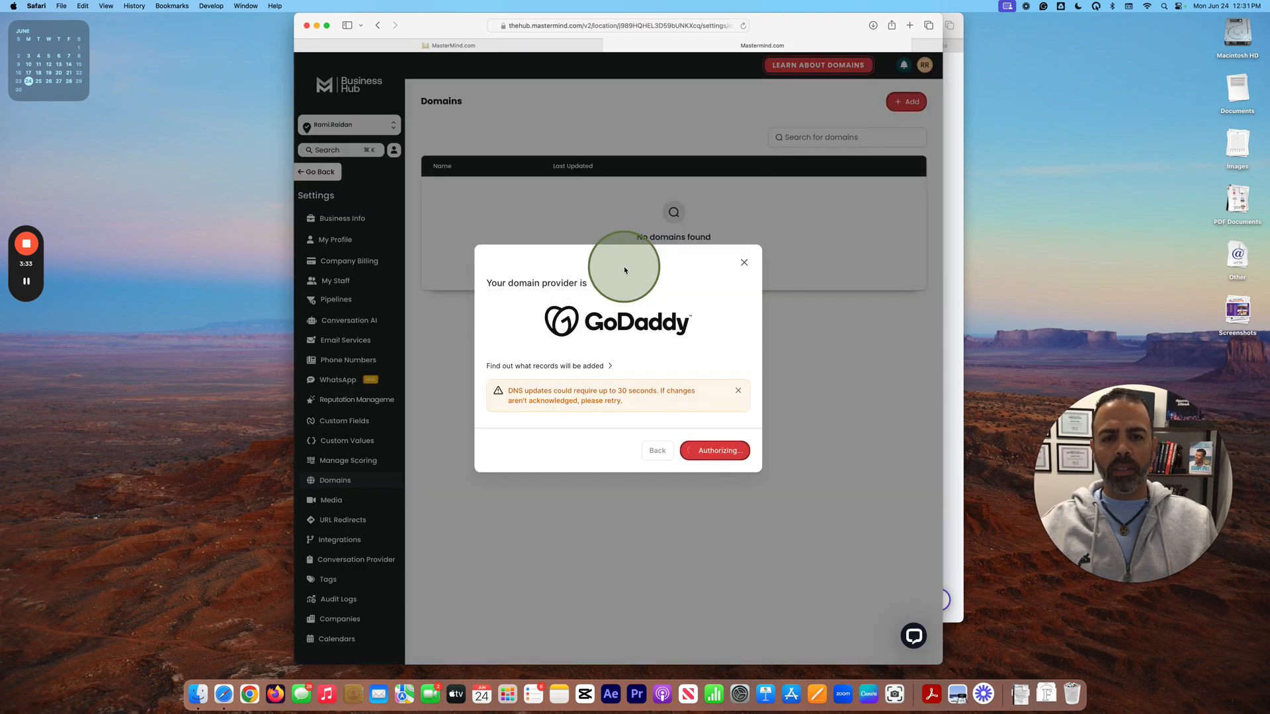
{"action": "mouse_move", "coordinate": [629, 500]}
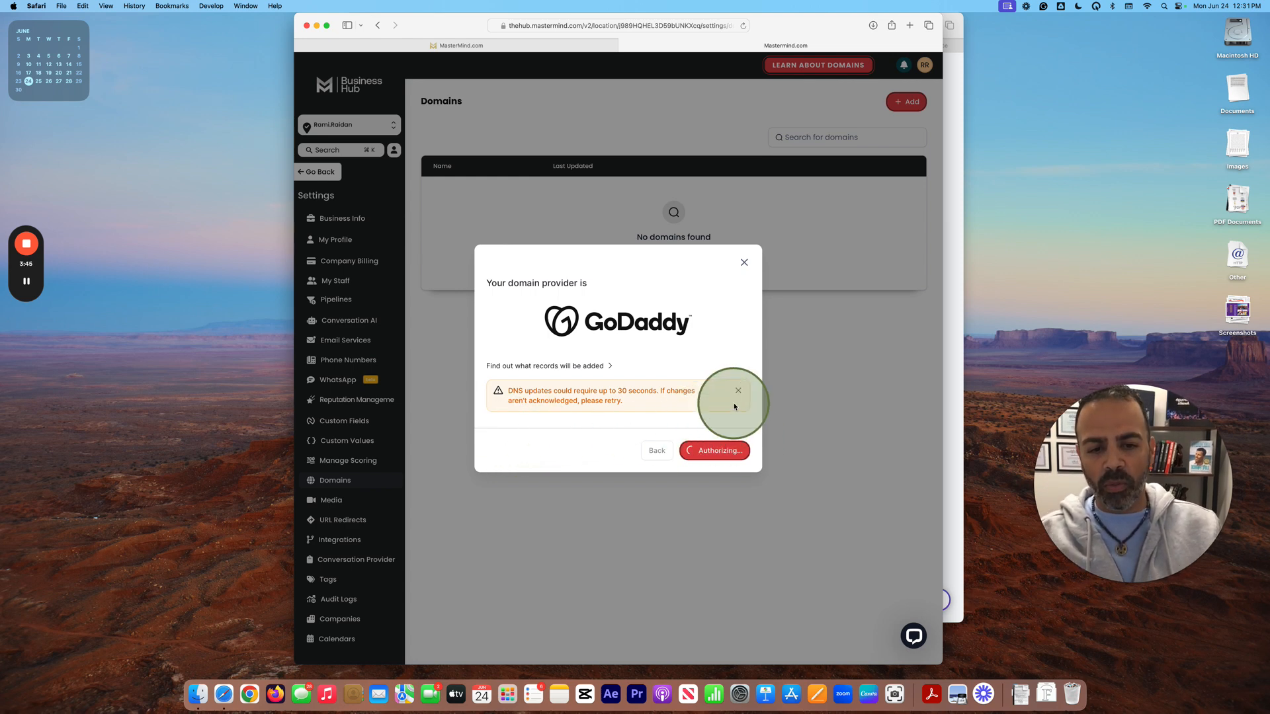
{"action": "mouse_move", "coordinate": [939, 91]}
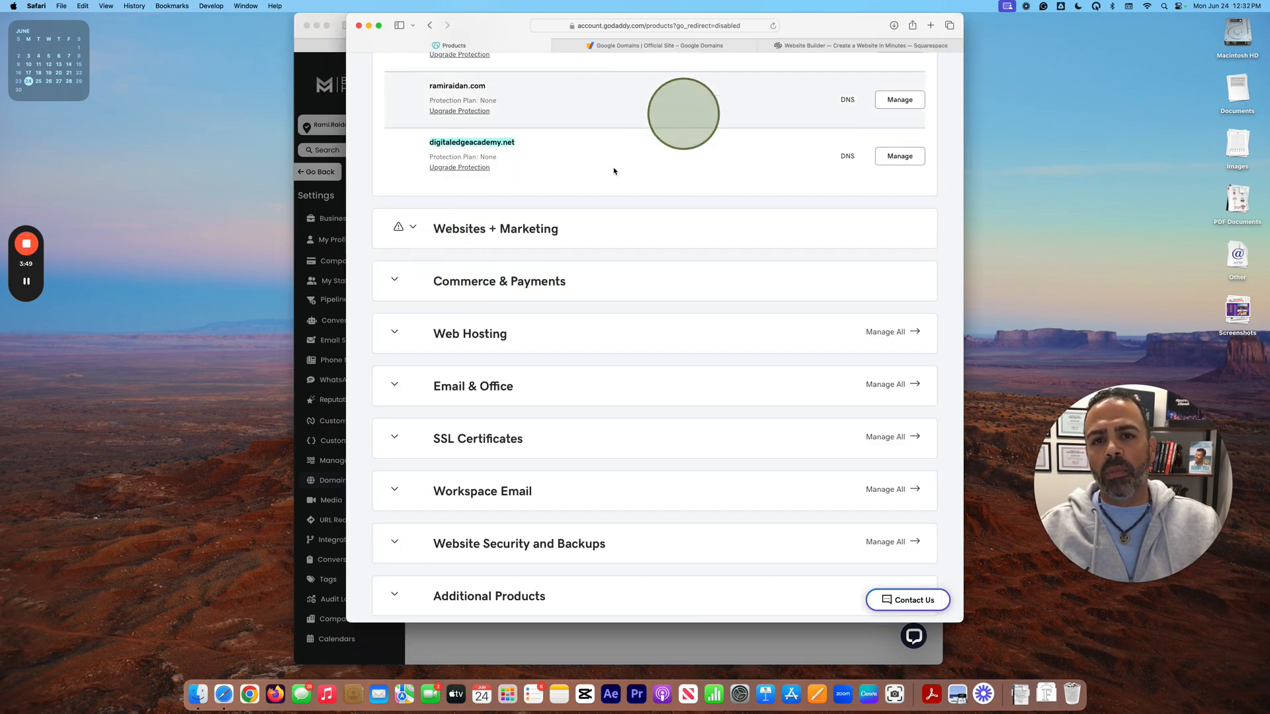
{"action": "mouse_move", "coordinate": [658, 327]}
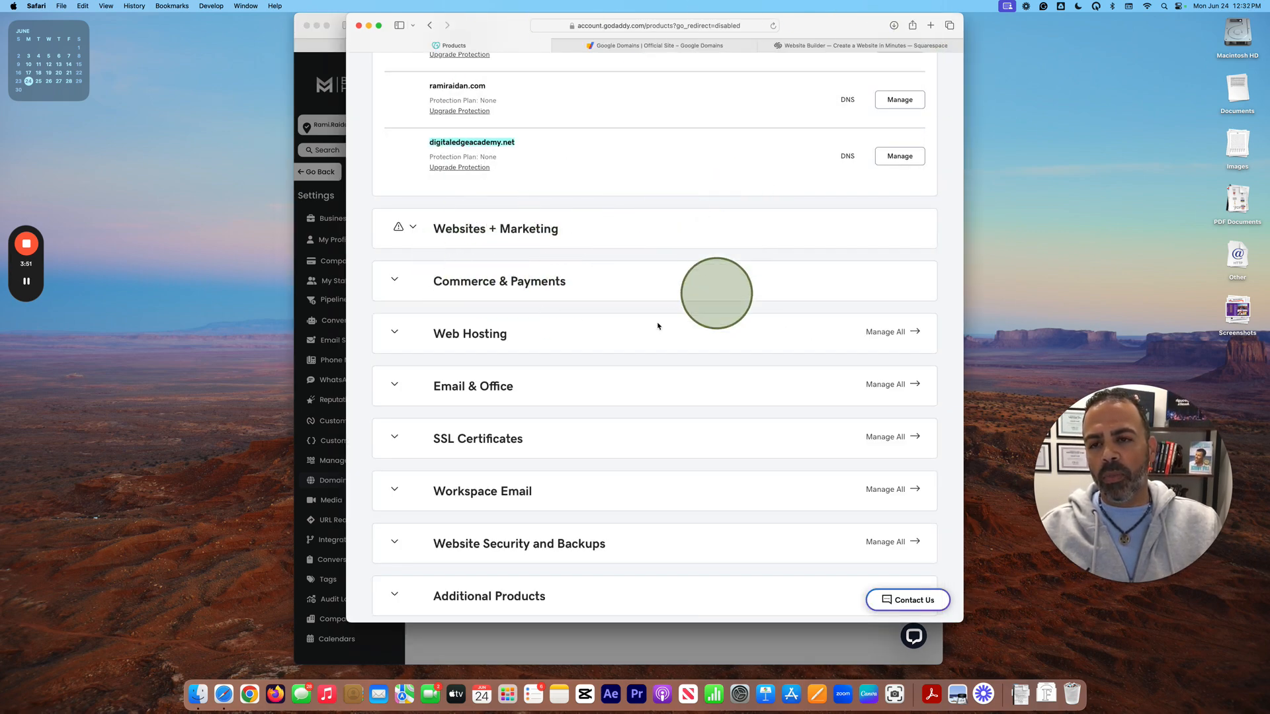
{"action": "mouse_move", "coordinate": [312, 66]}
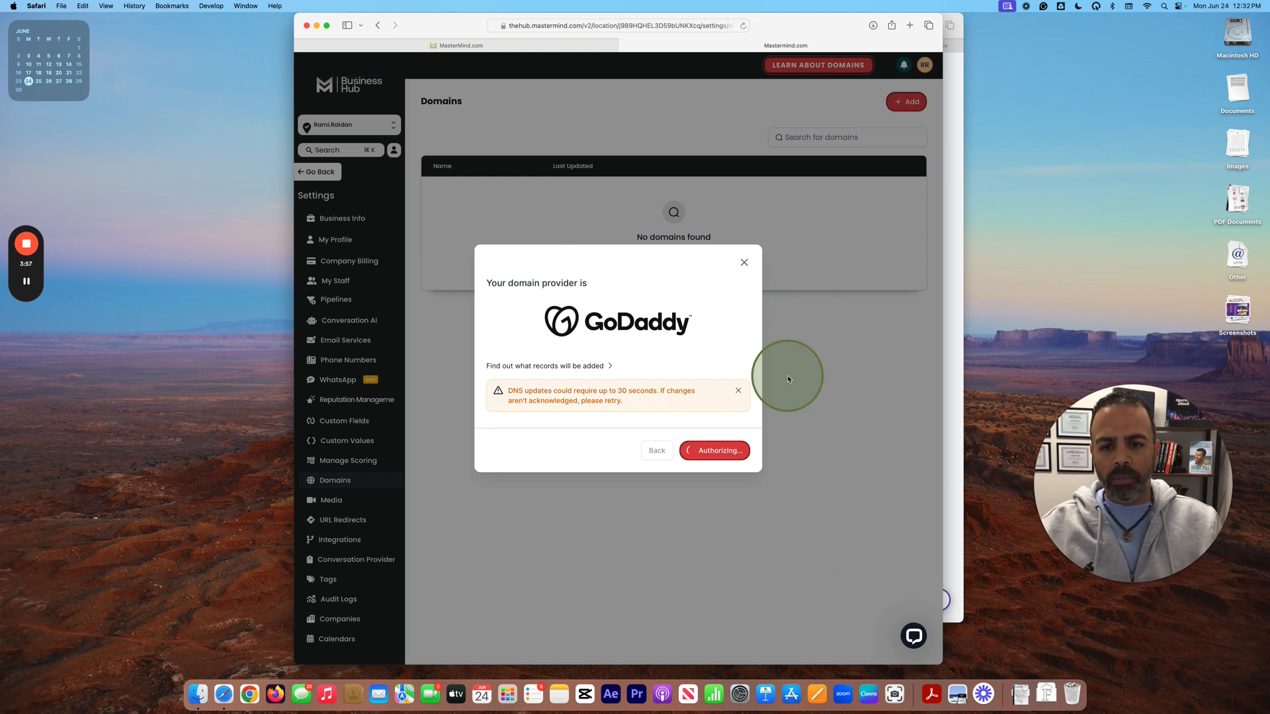
{"action": "mouse_move", "coordinate": [787, 379]}
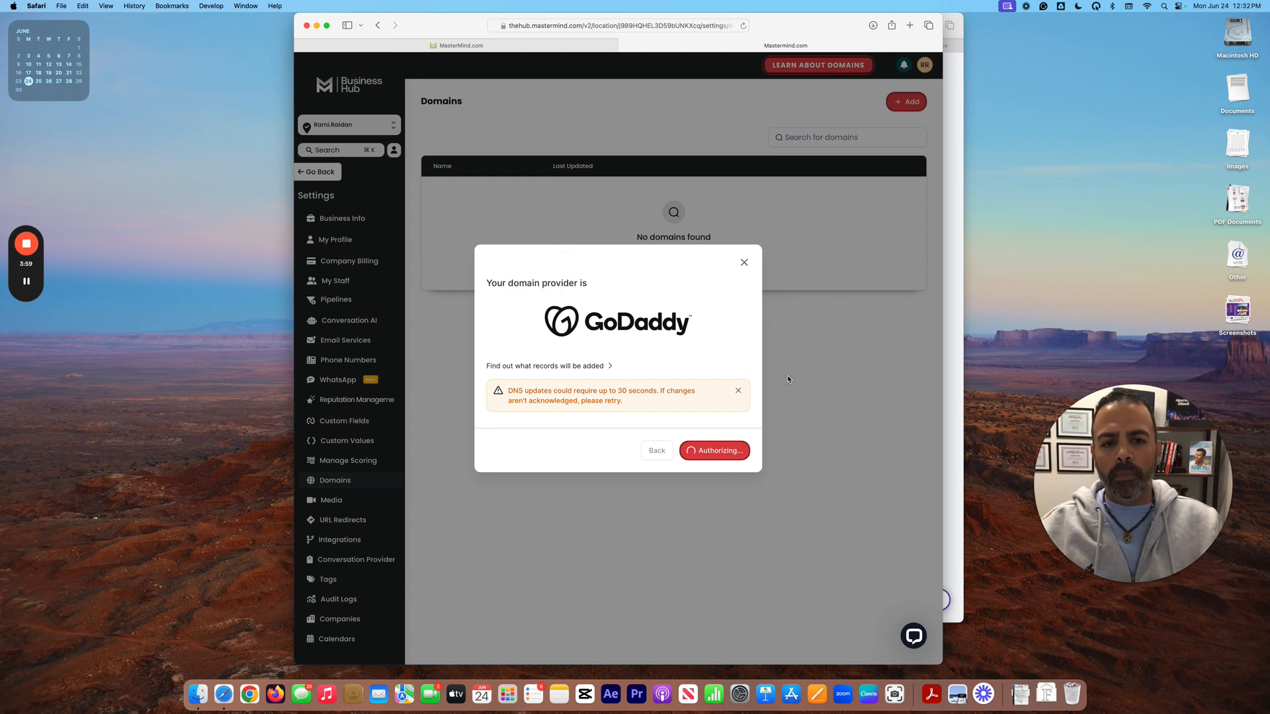
- Finish authorization, check the funnel dropdown and expand Additional options in the success dialog
{"action": "left_click", "coordinate": [713, 450]}
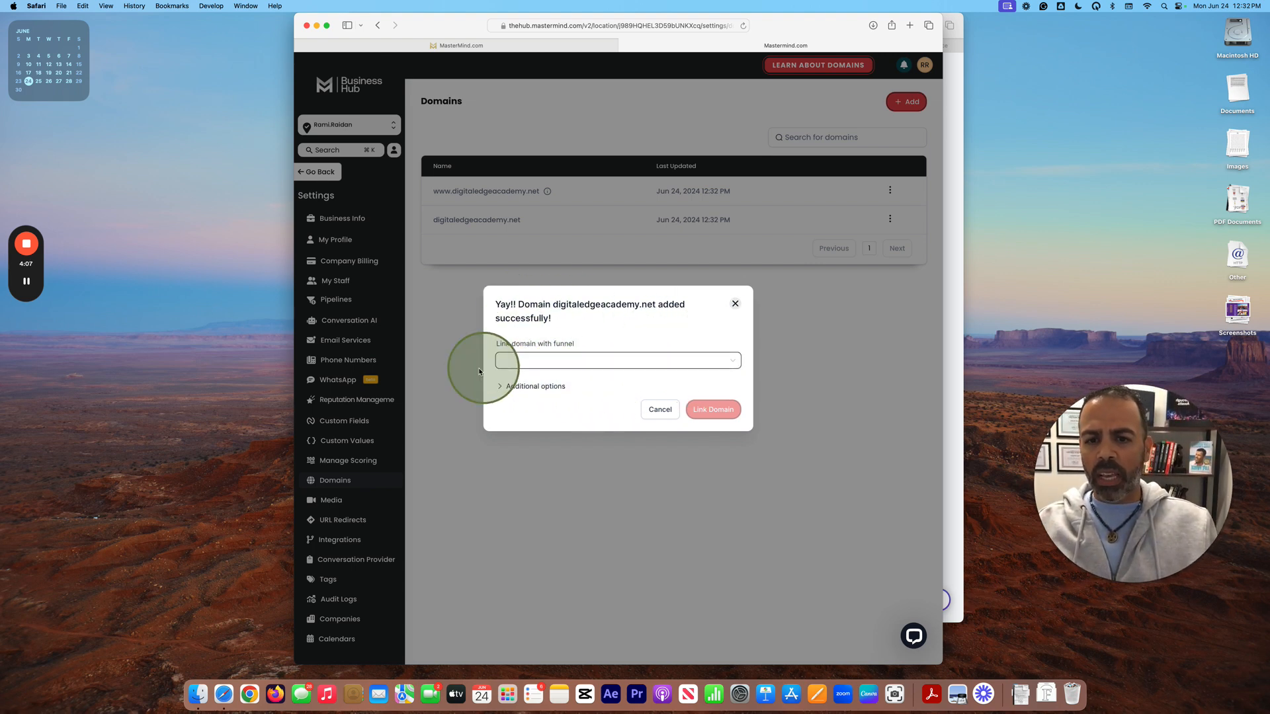
{"action": "mouse_move", "coordinate": [682, 359]}
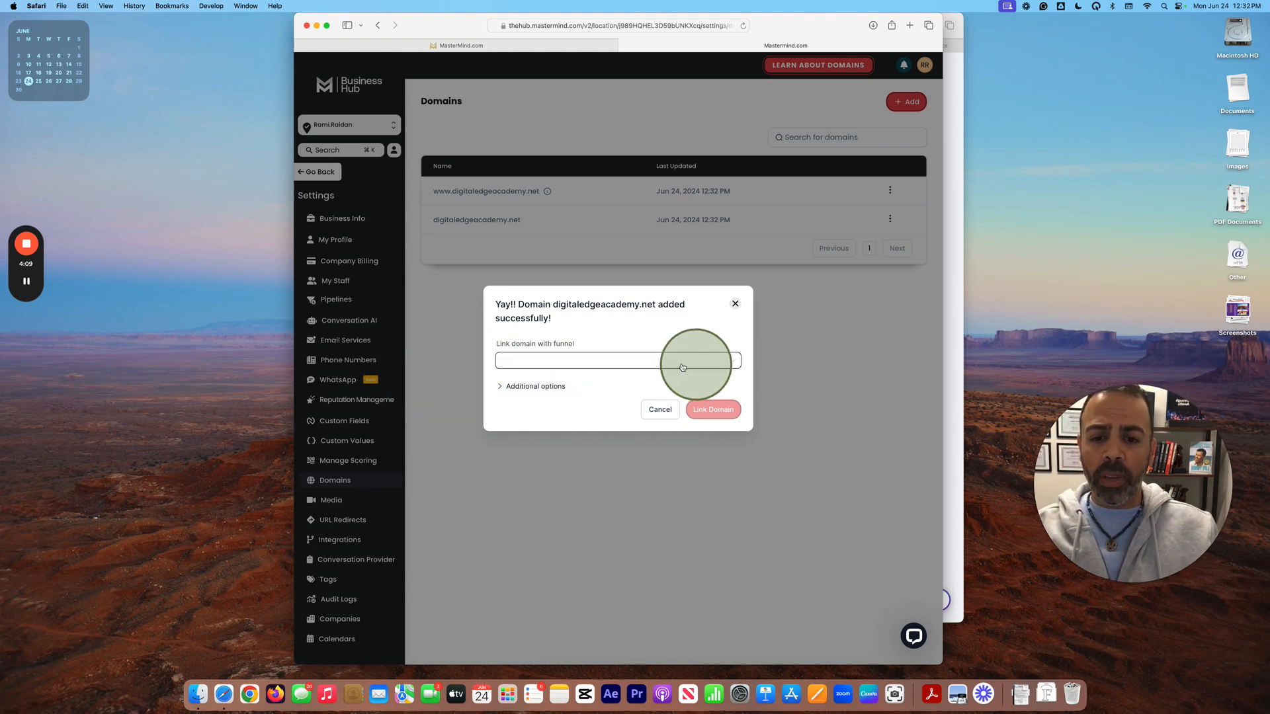
{"action": "left_click", "coordinate": [615, 359]}
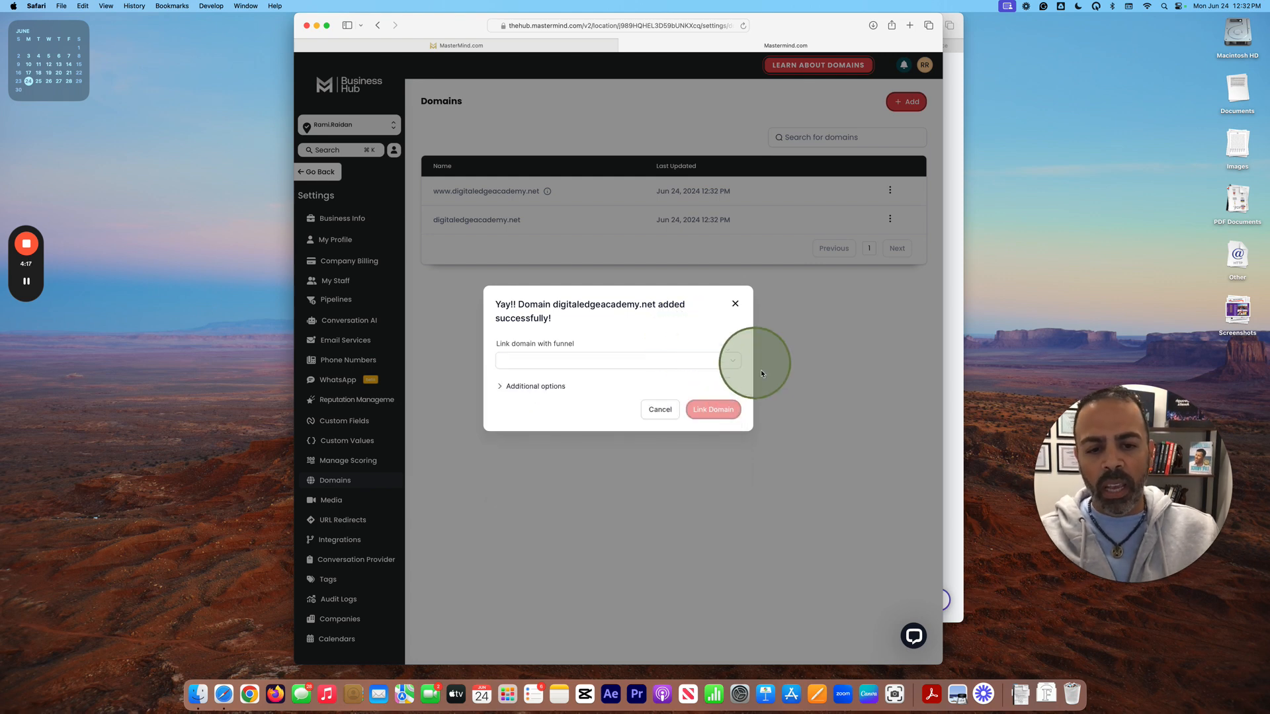
{"action": "left_click", "coordinate": [530, 386]}
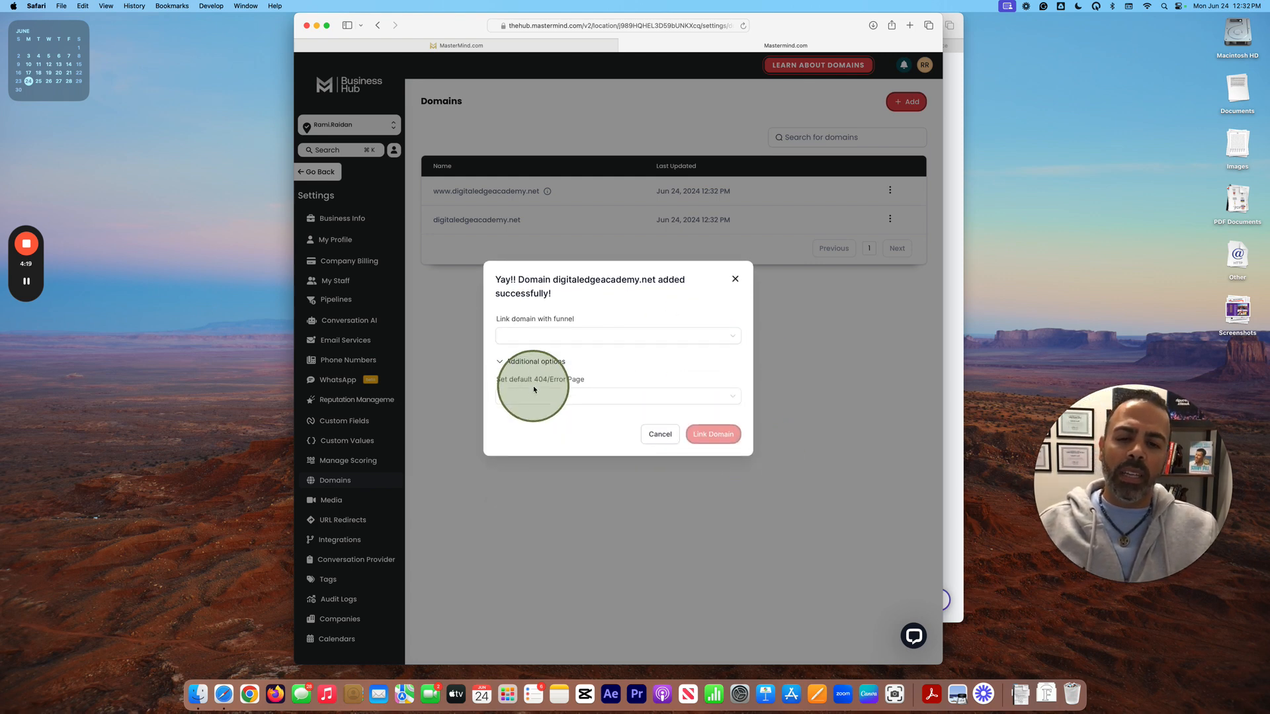
{"action": "mouse_move", "coordinate": [656, 409]}
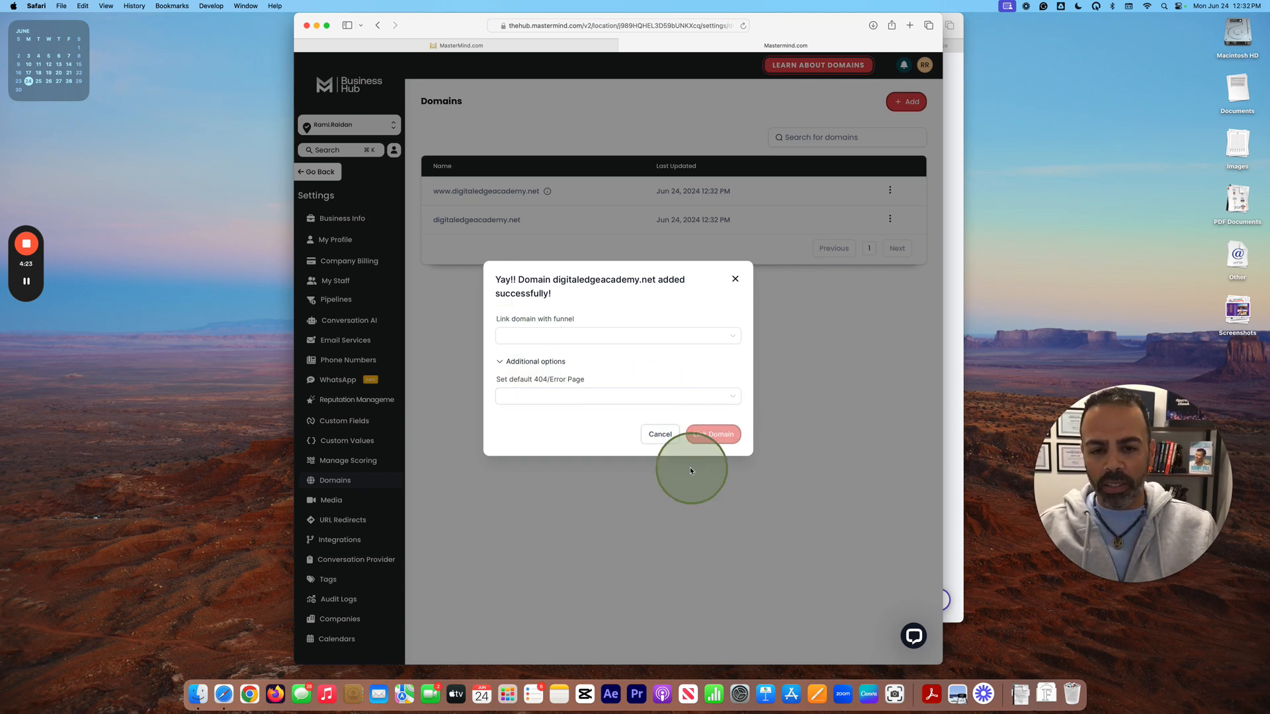
{"action": "mouse_move", "coordinate": [686, 396]}
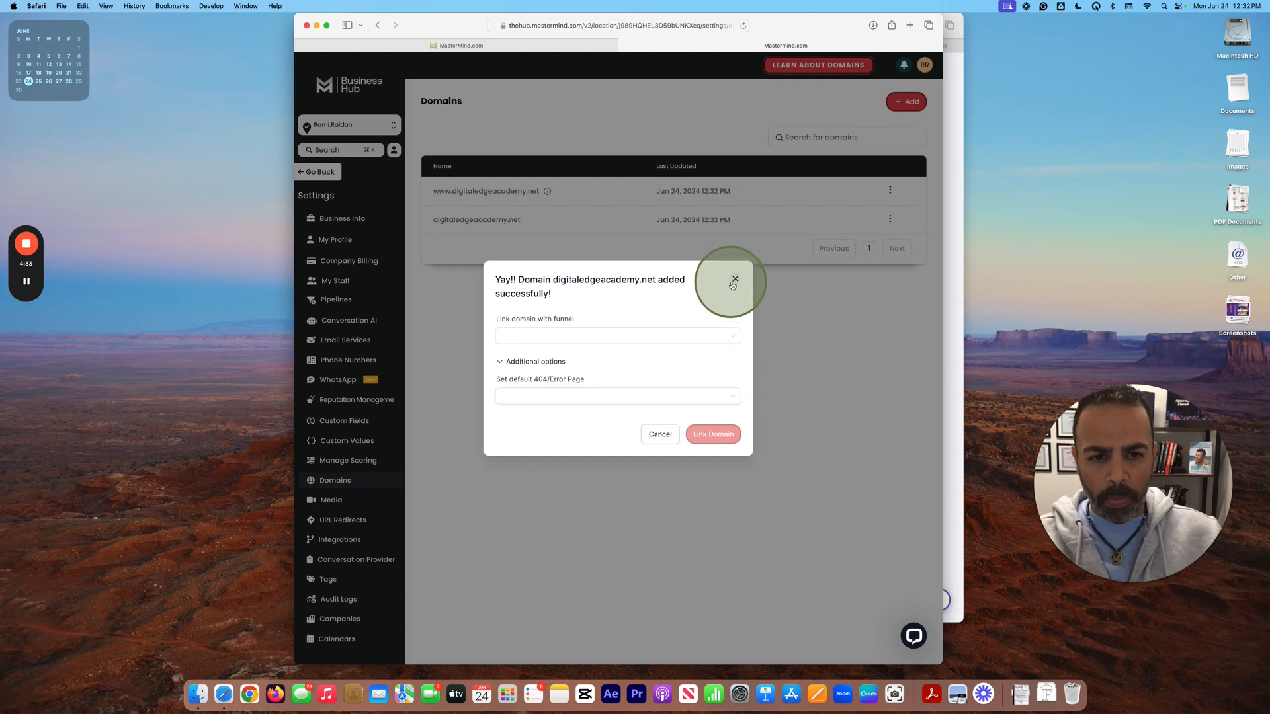
{"action": "left_click", "coordinate": [734, 279]}
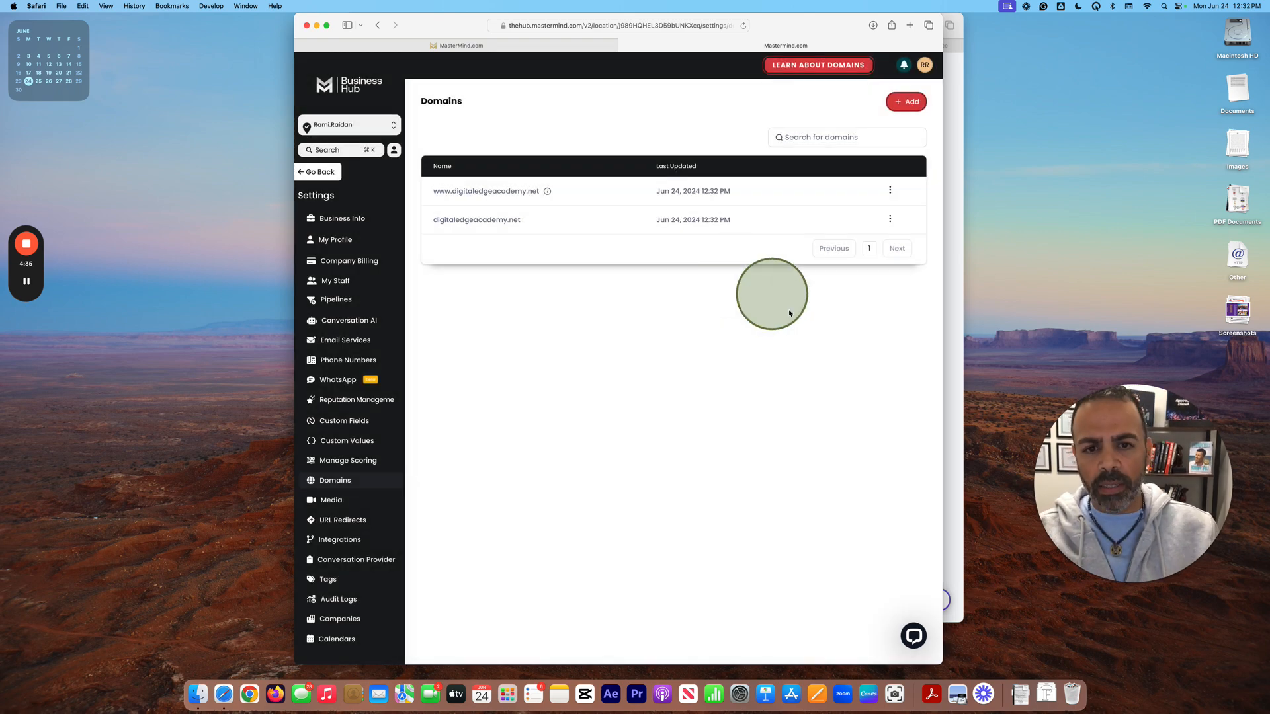
{"action": "mouse_move", "coordinate": [498, 531]}
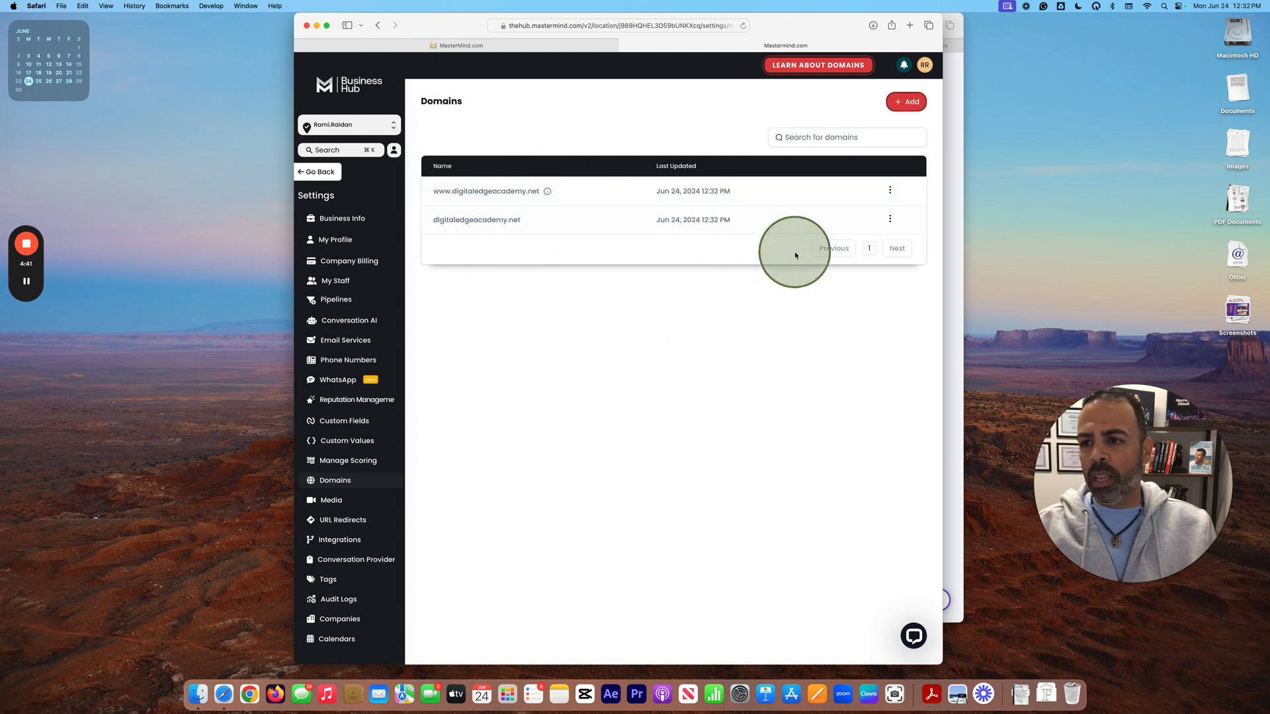
{"action": "mouse_move", "coordinate": [795, 404]}
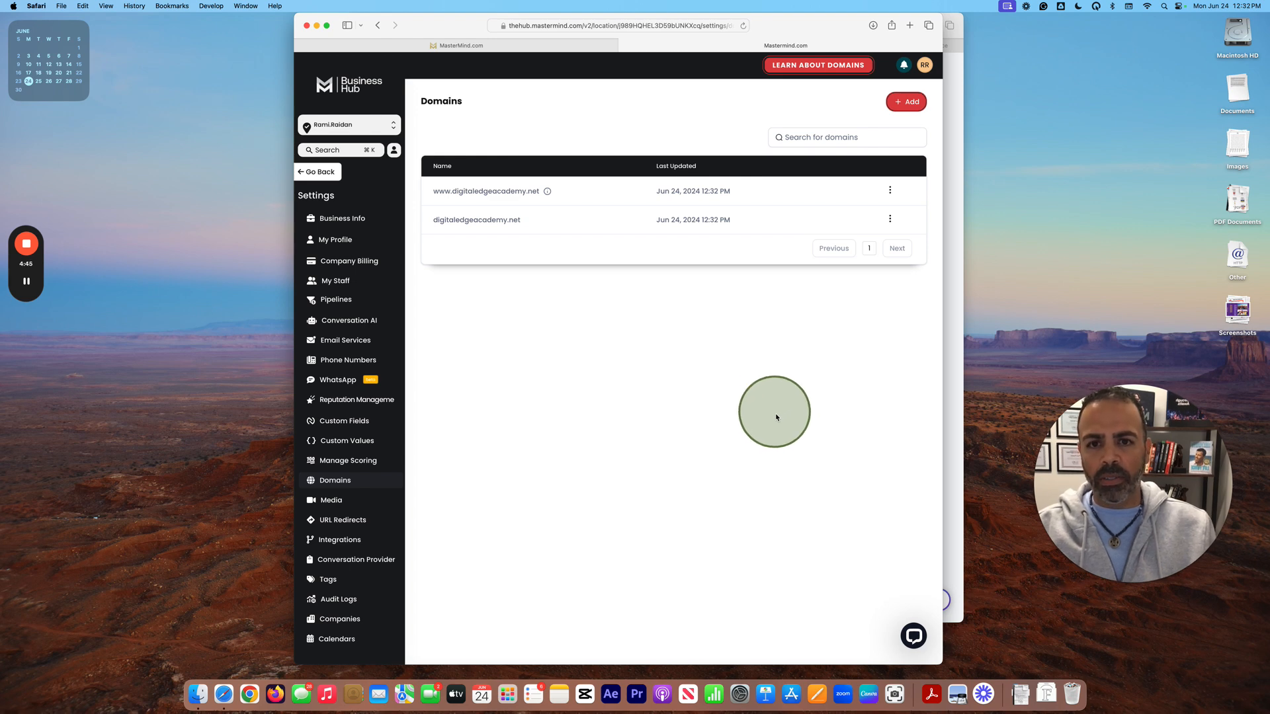
{"action": "mouse_move", "coordinate": [717, 377]}
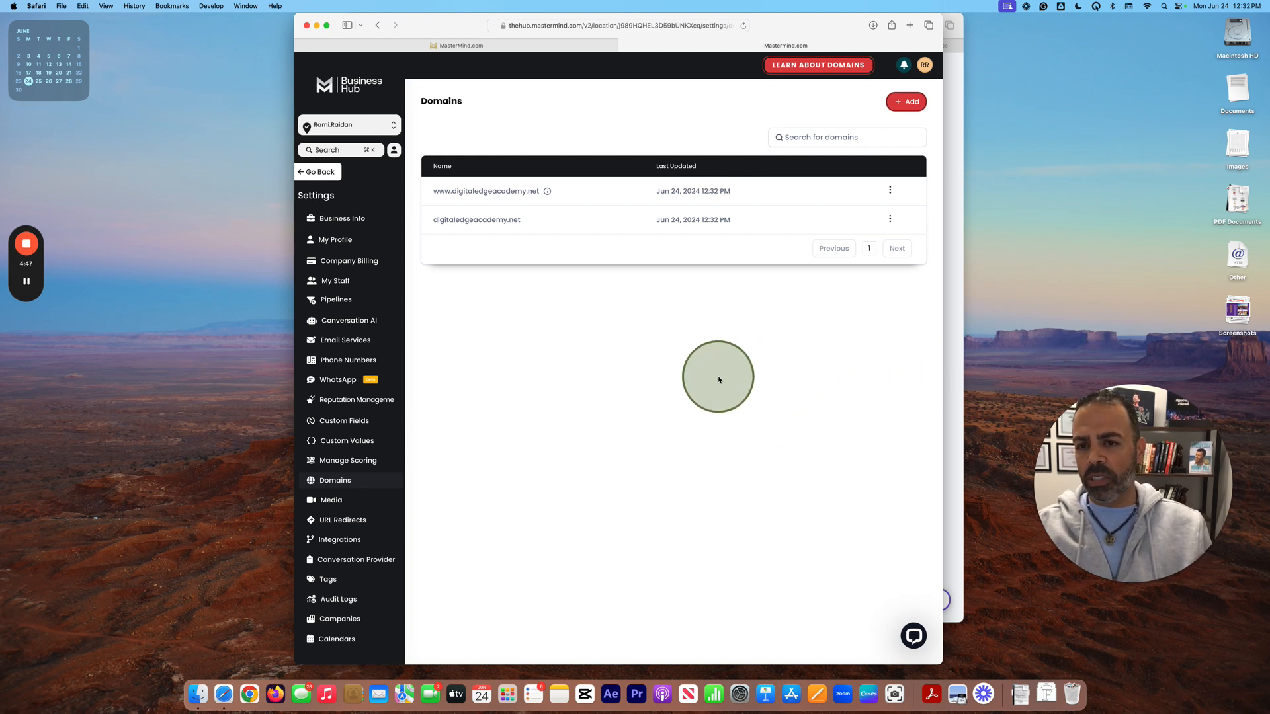